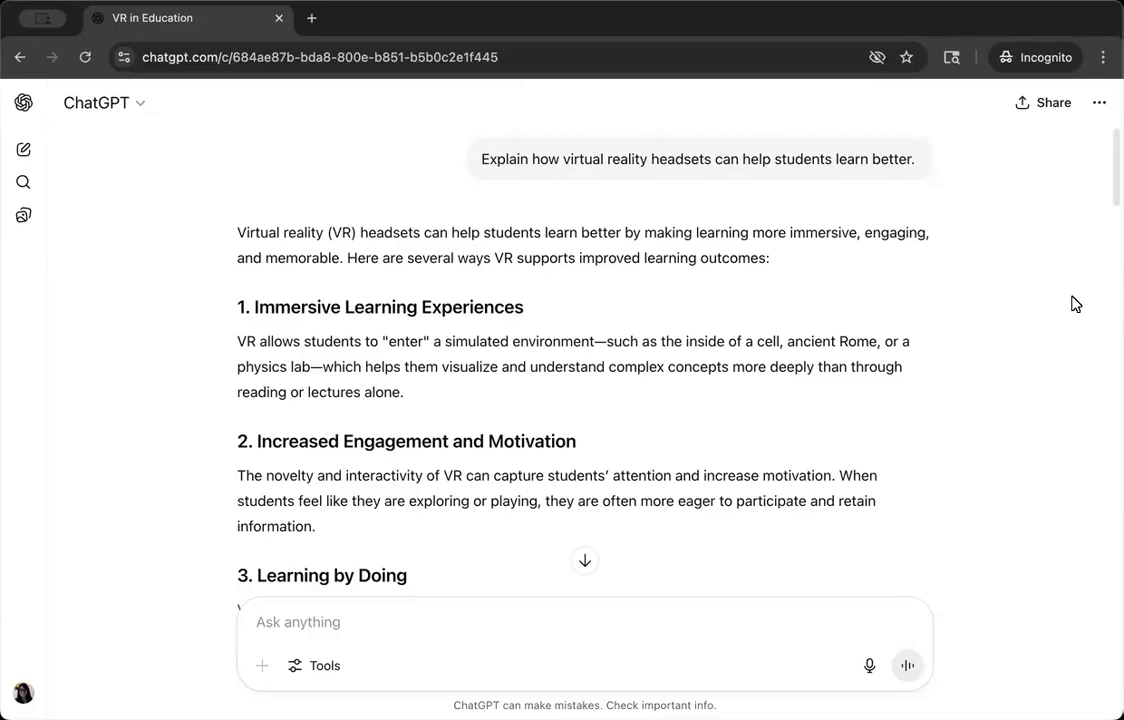
mouse_move(555, 169)
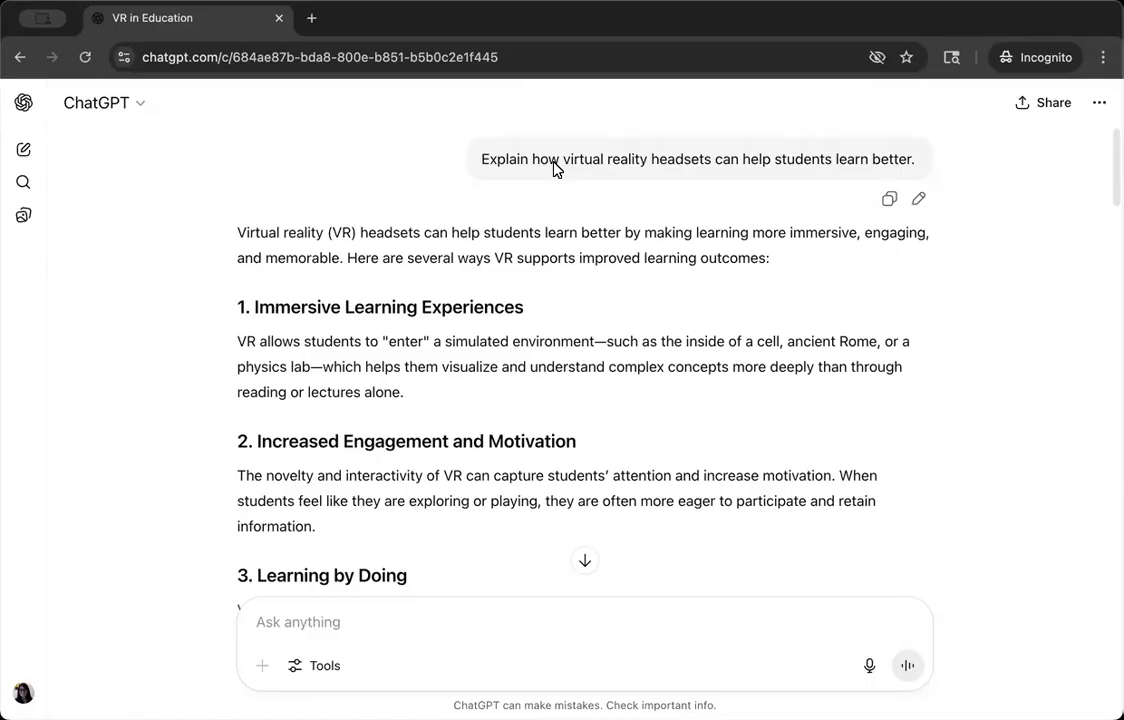
mouse_move(360, 308)
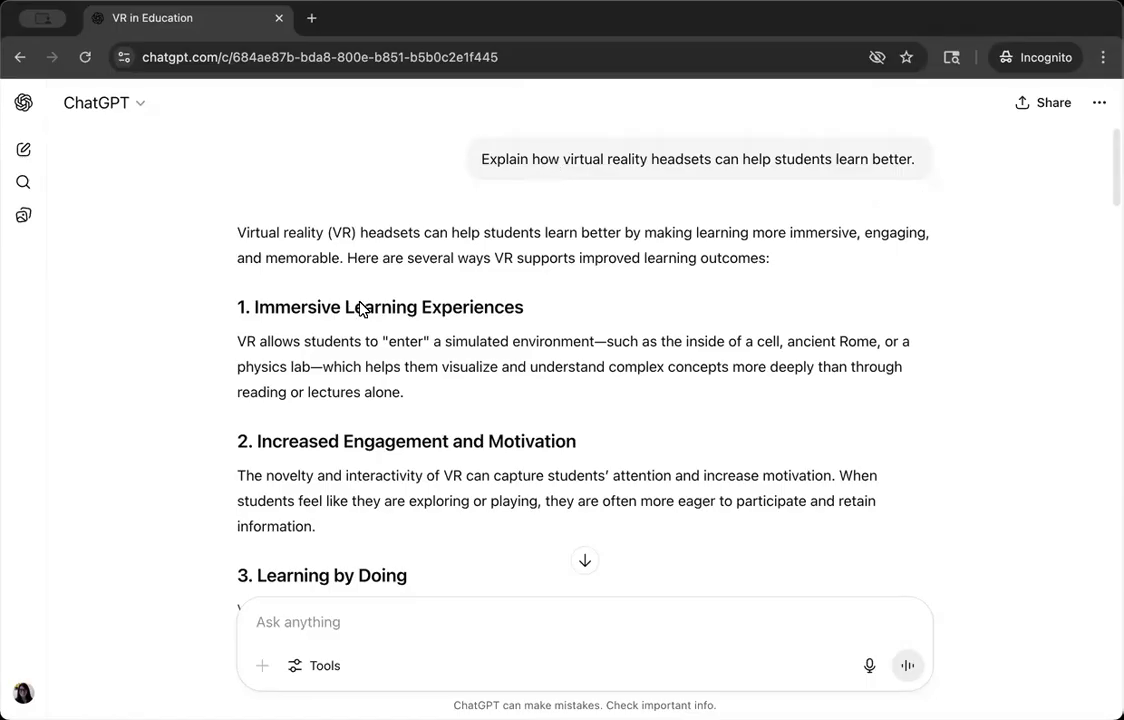
mouse_move(318, 320)
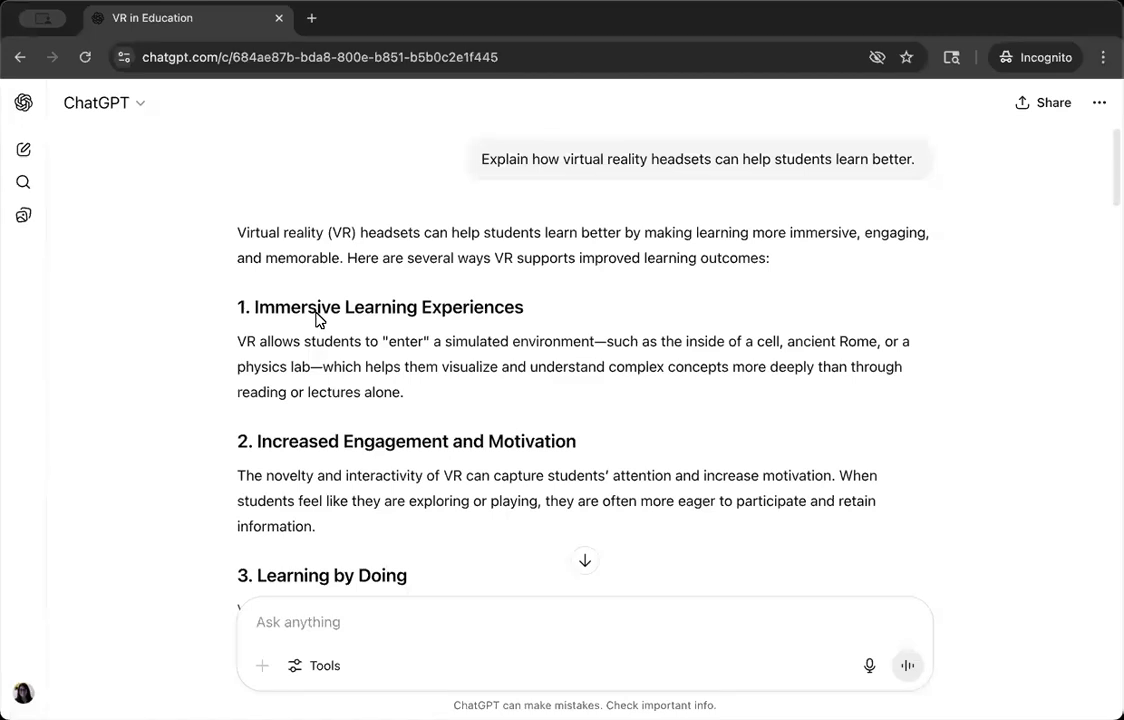
mouse_move(307, 302)
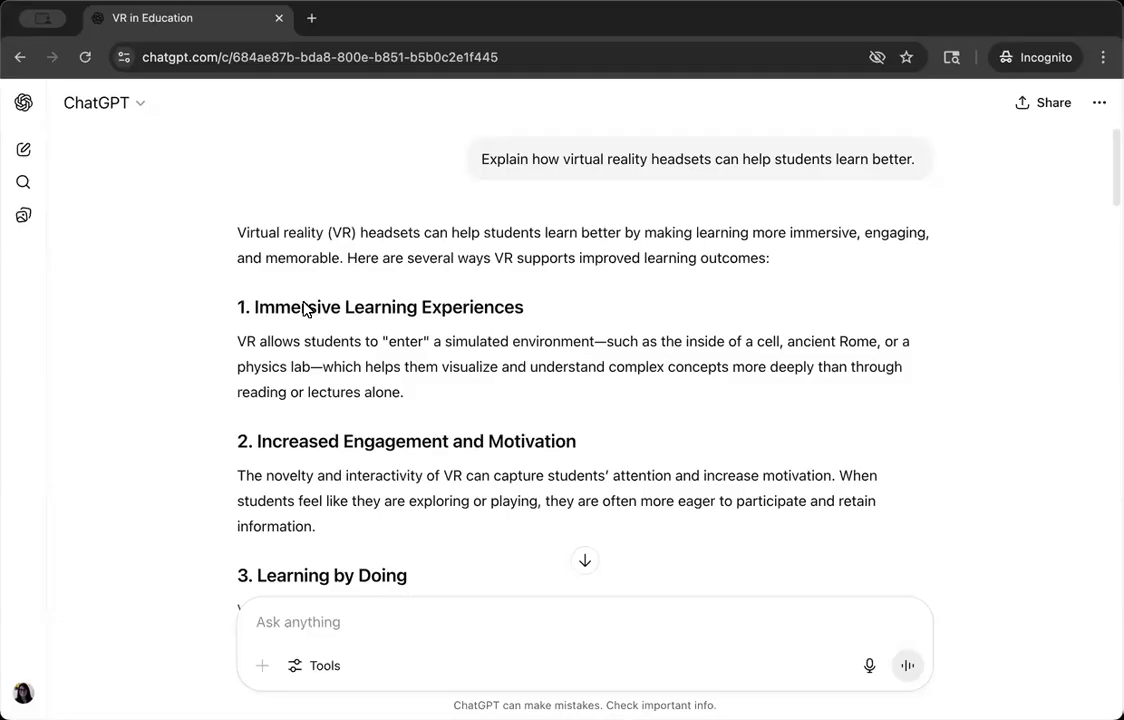
scroll("down", 3)
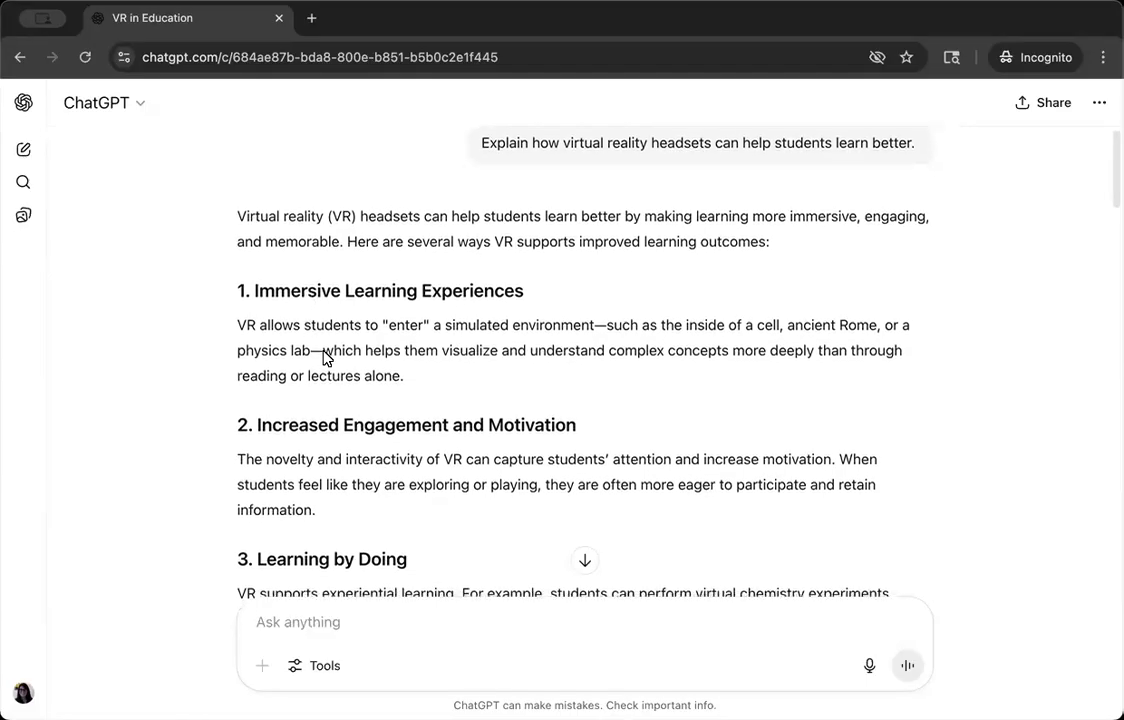
scroll("down", 3)
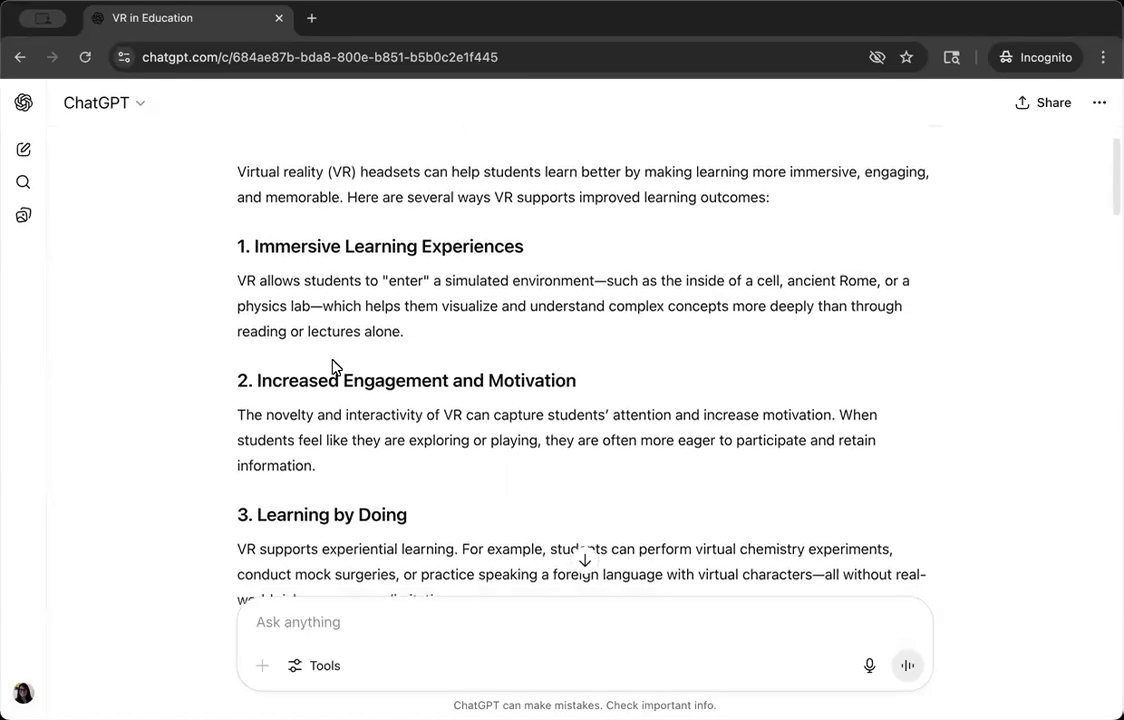
scroll("down", 3)
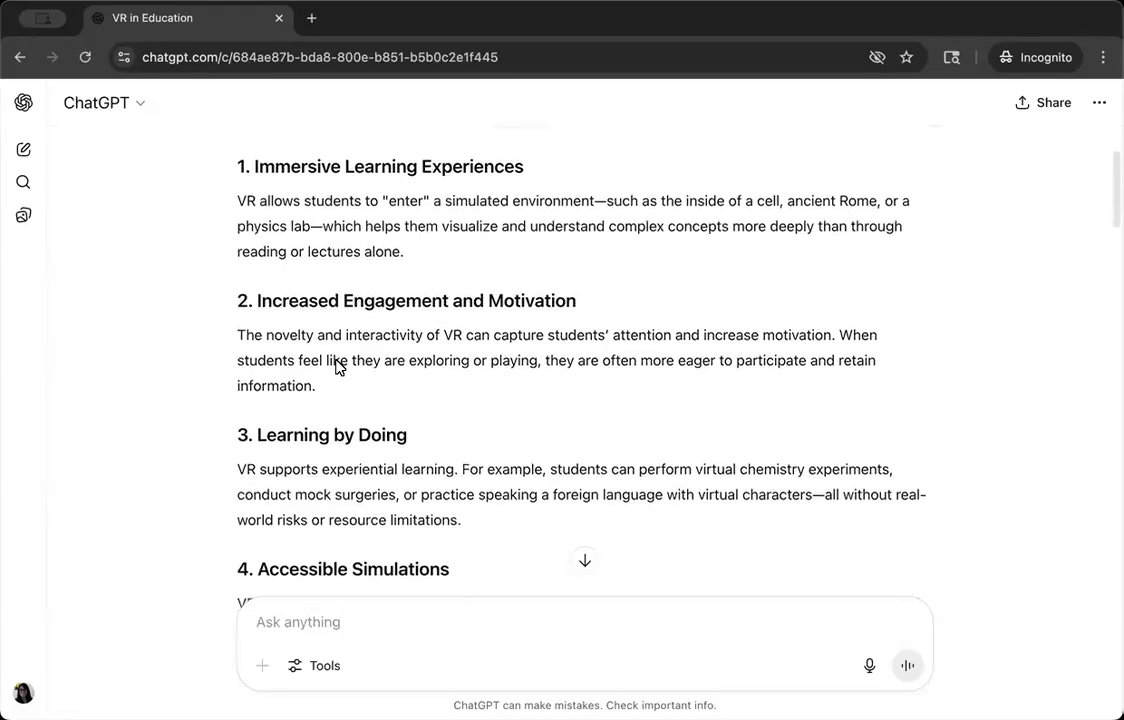
scroll("down", 3)
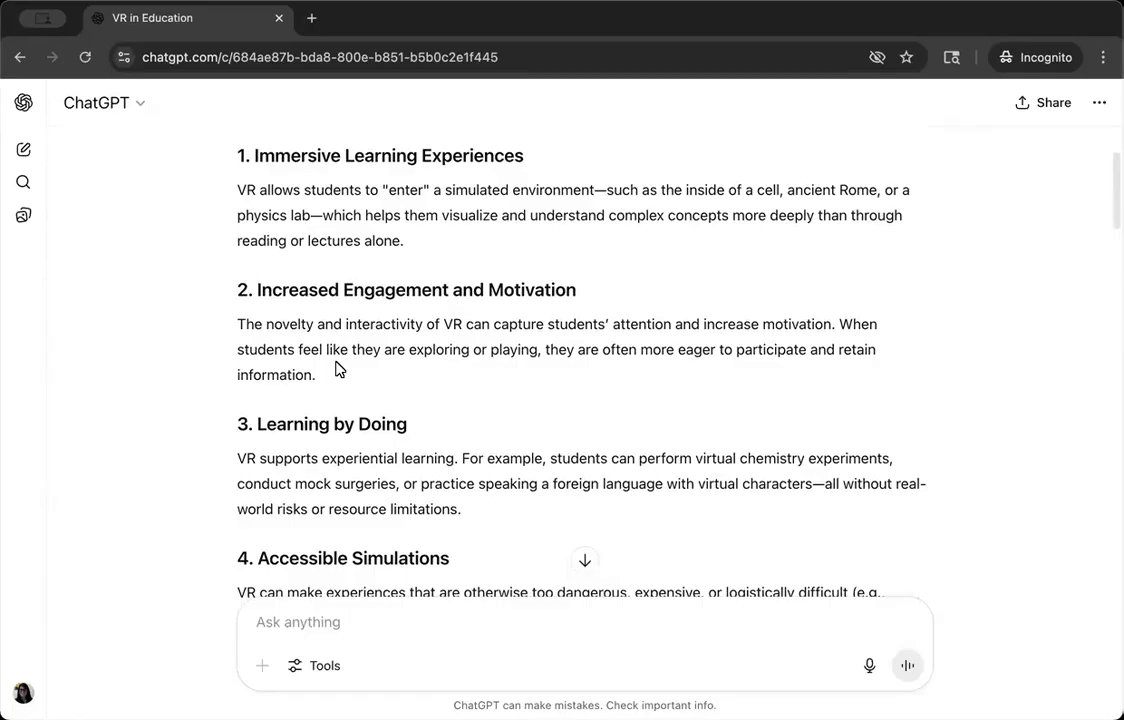
scroll("down", 3)
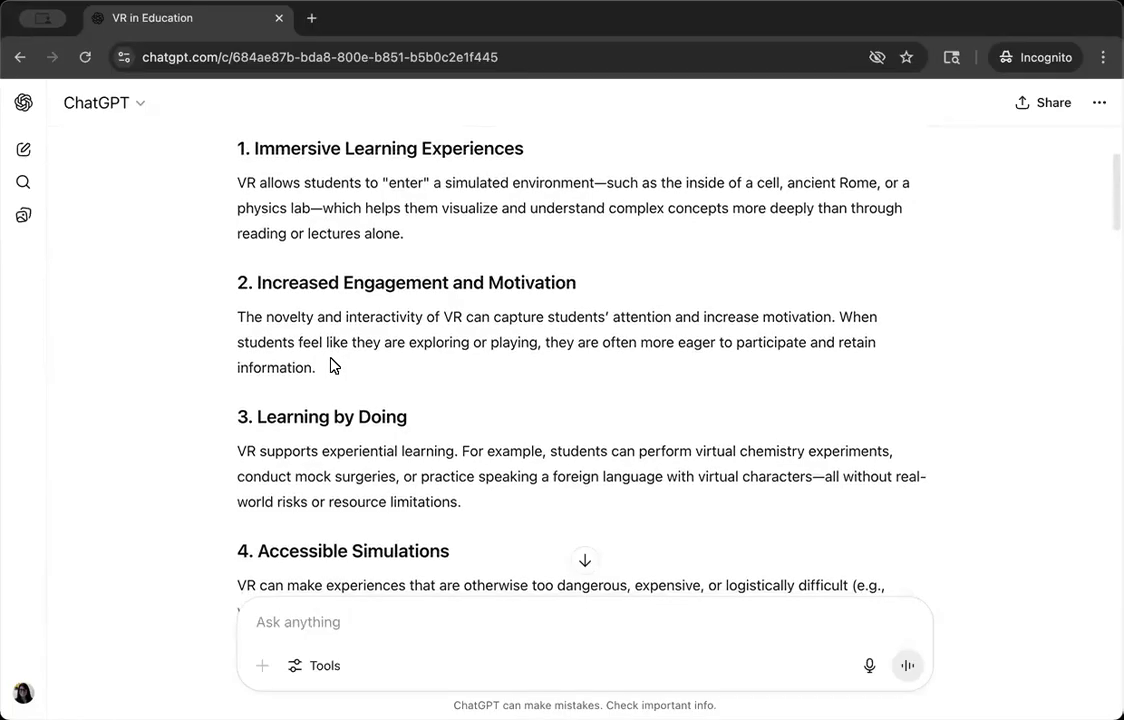
scroll("down", 3)
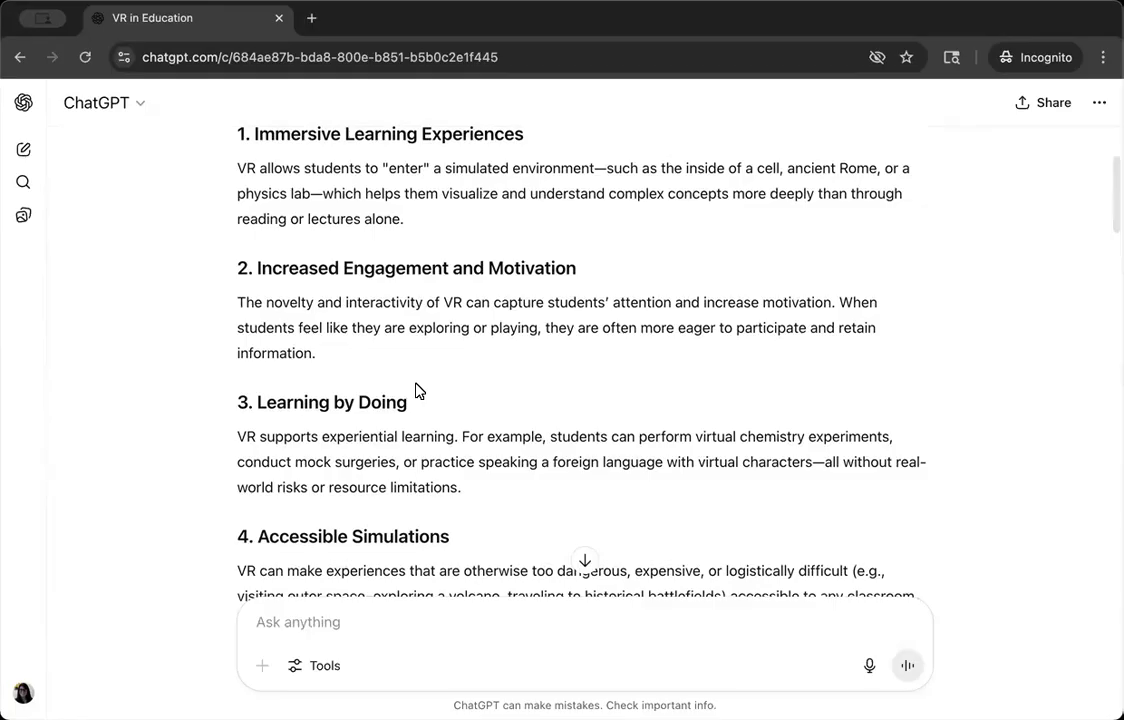
mouse_move(420, 395)
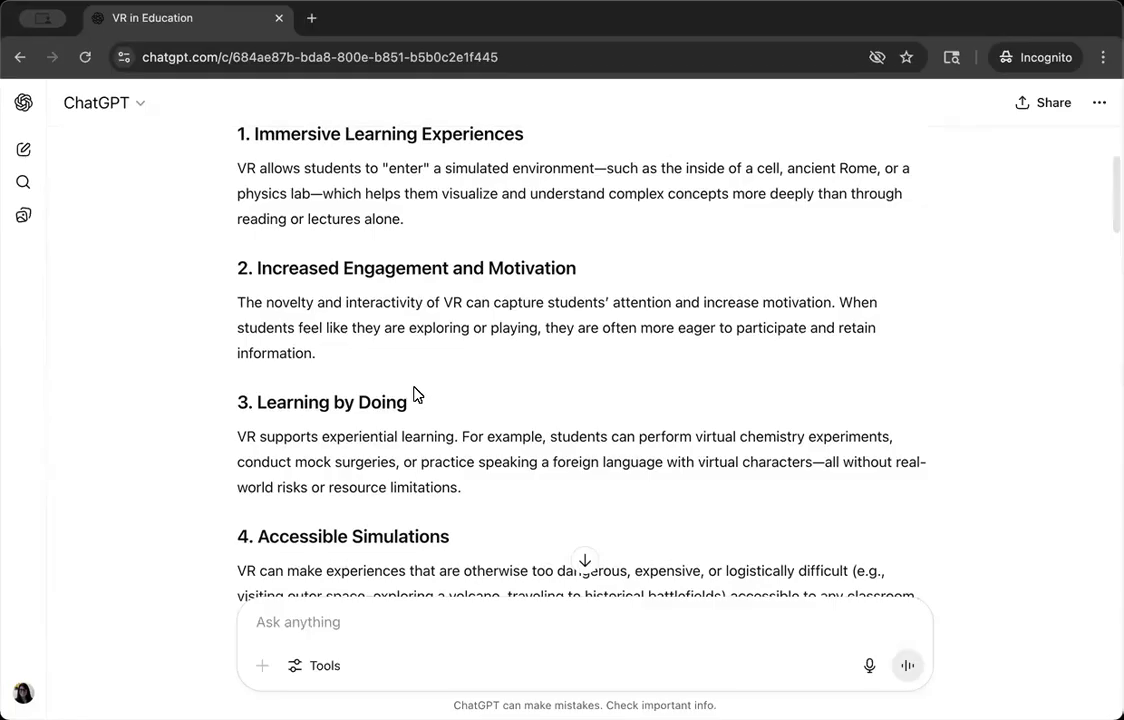
scroll("down", 3)
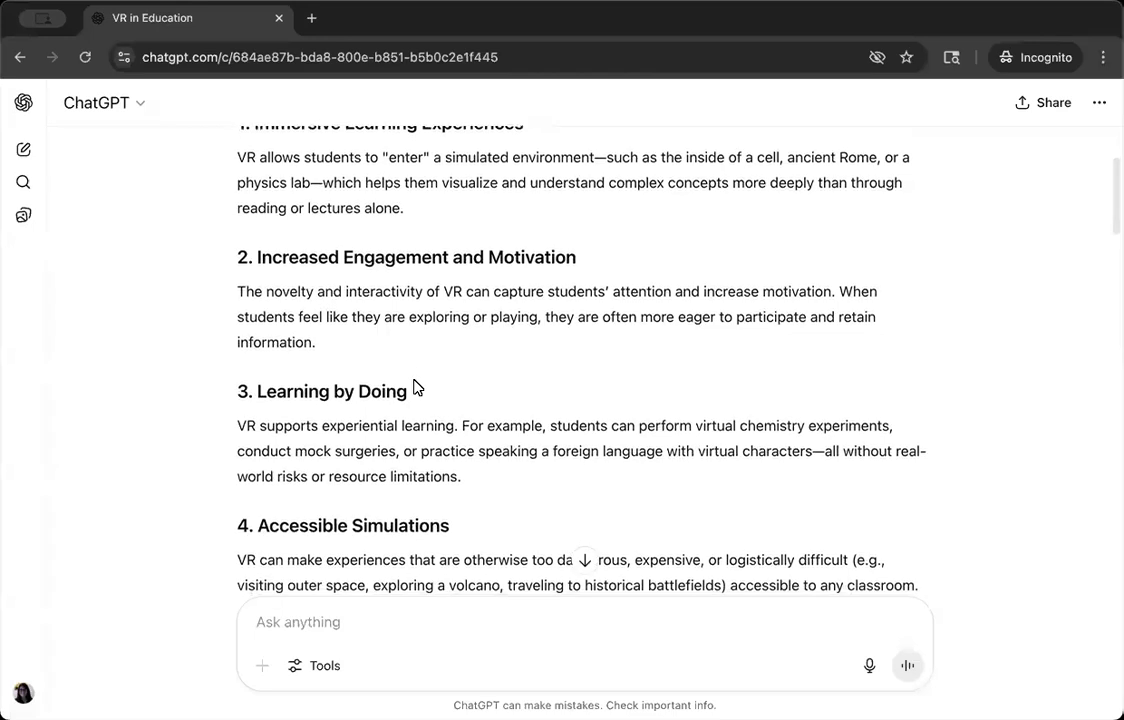
mouse_move(507, 388)
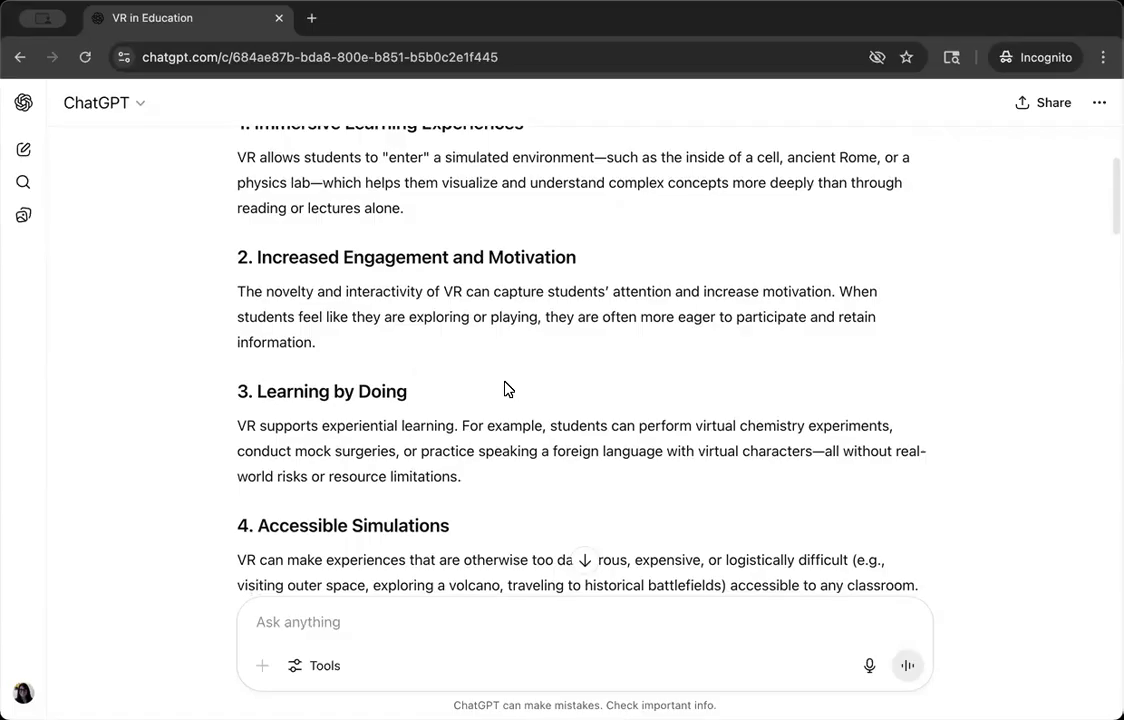
mouse_move(545, 365)
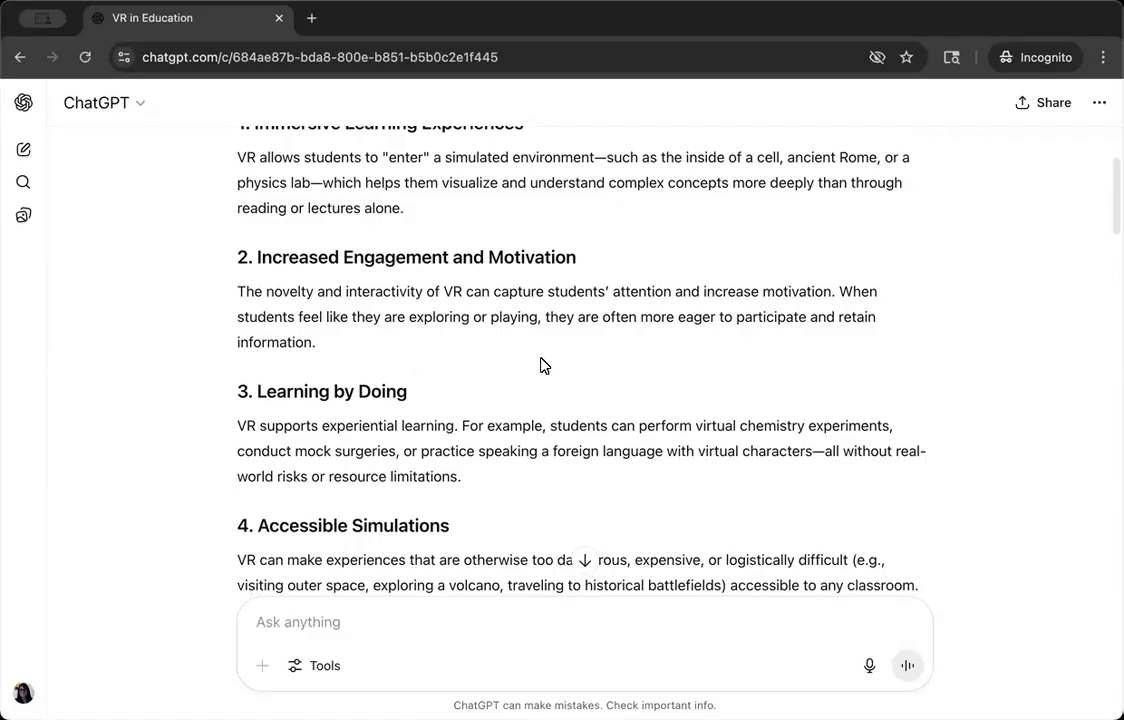
mouse_move(297, 264)
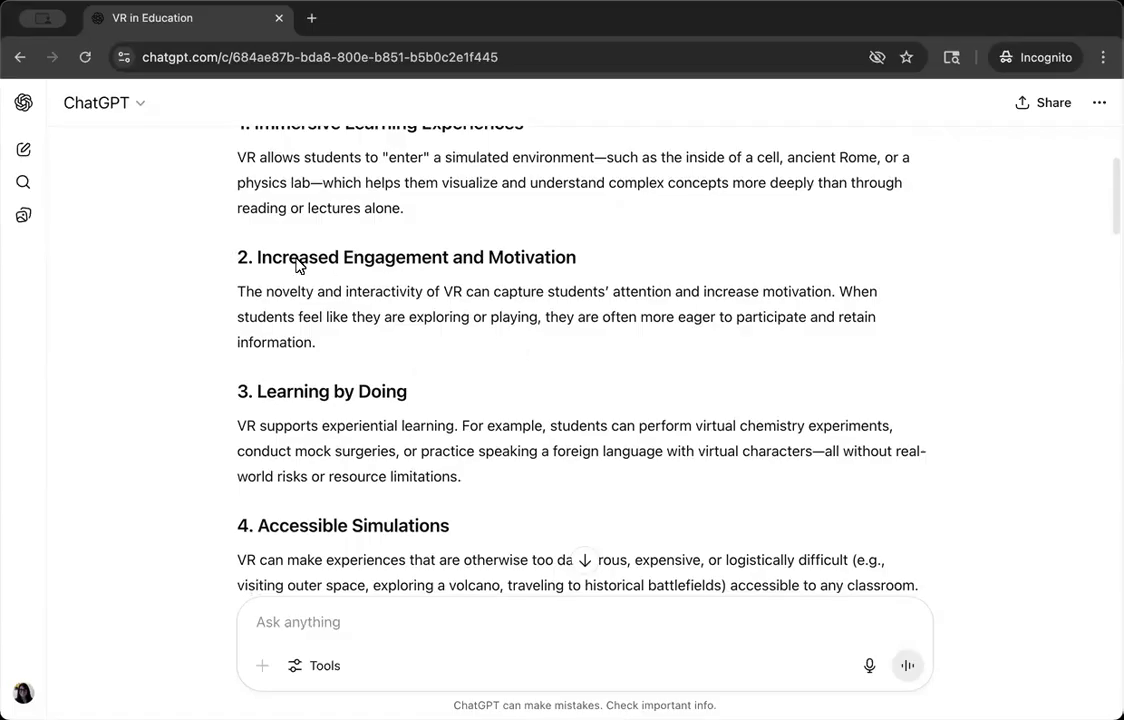
mouse_move(500, 270)
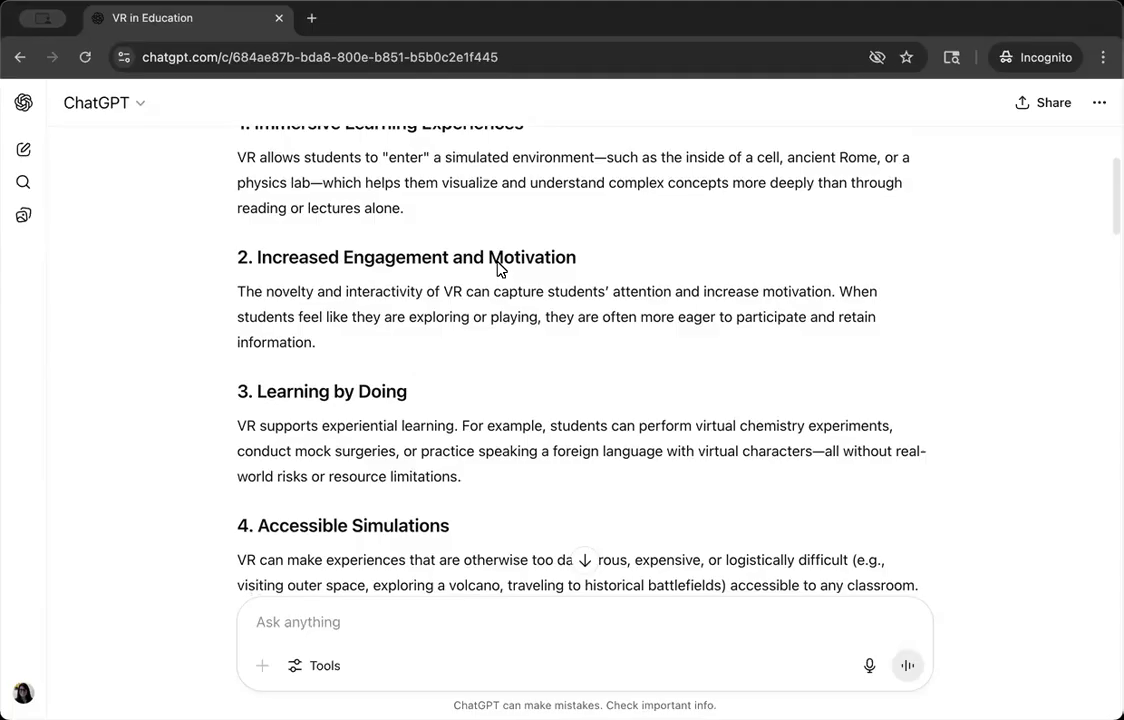
scroll("down", 3)
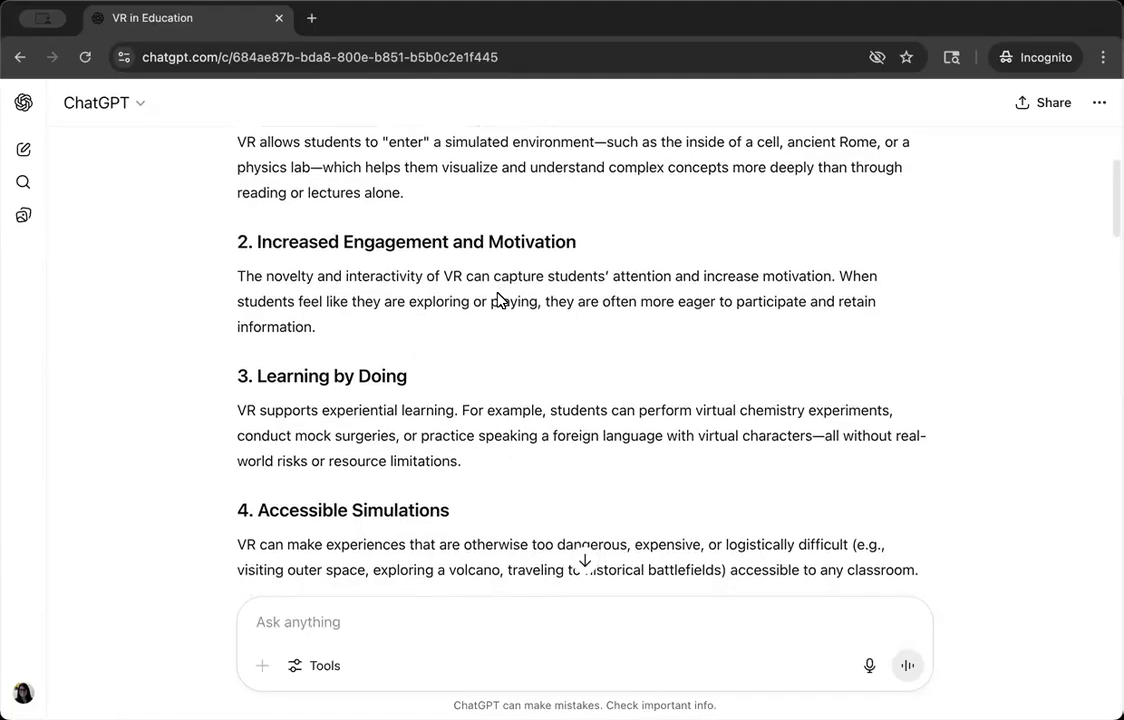
scroll("down", 3)
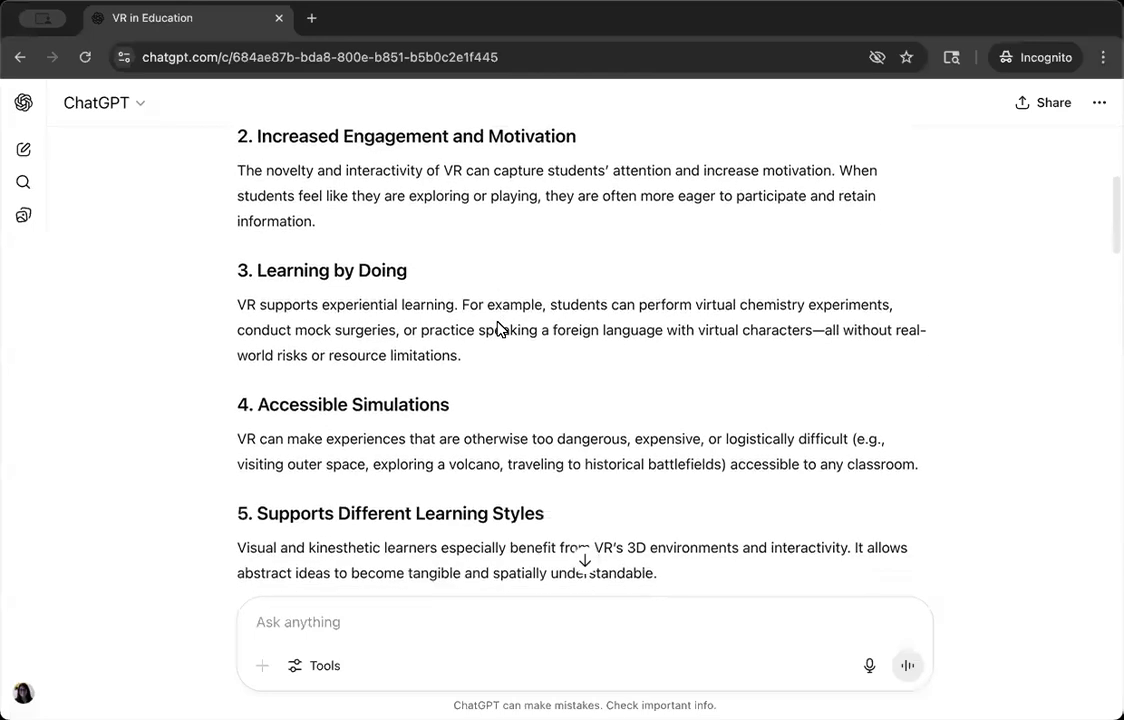
scroll("down", 3)
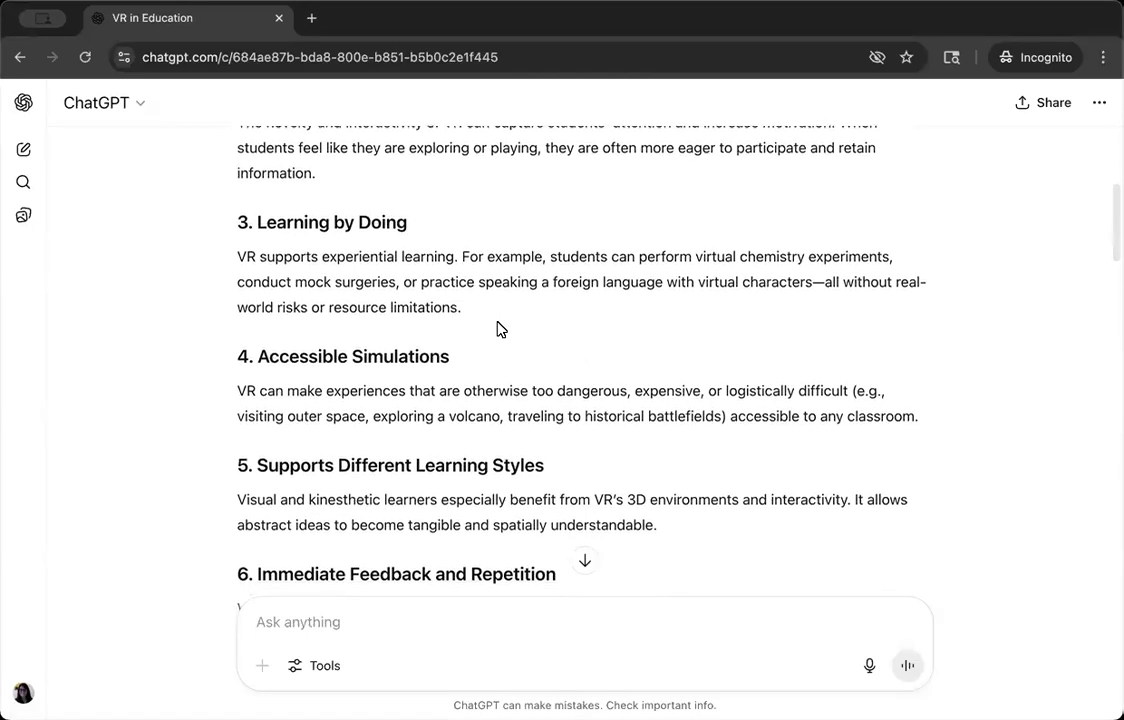
scroll("down", 3)
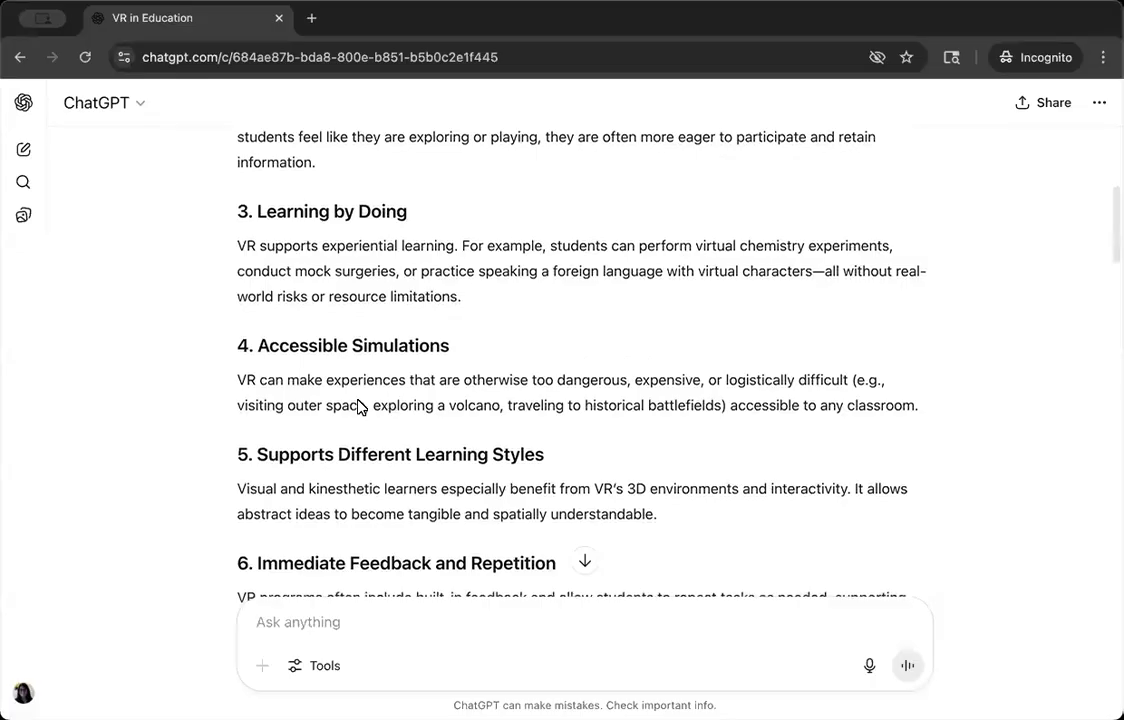
scroll("down", 3)
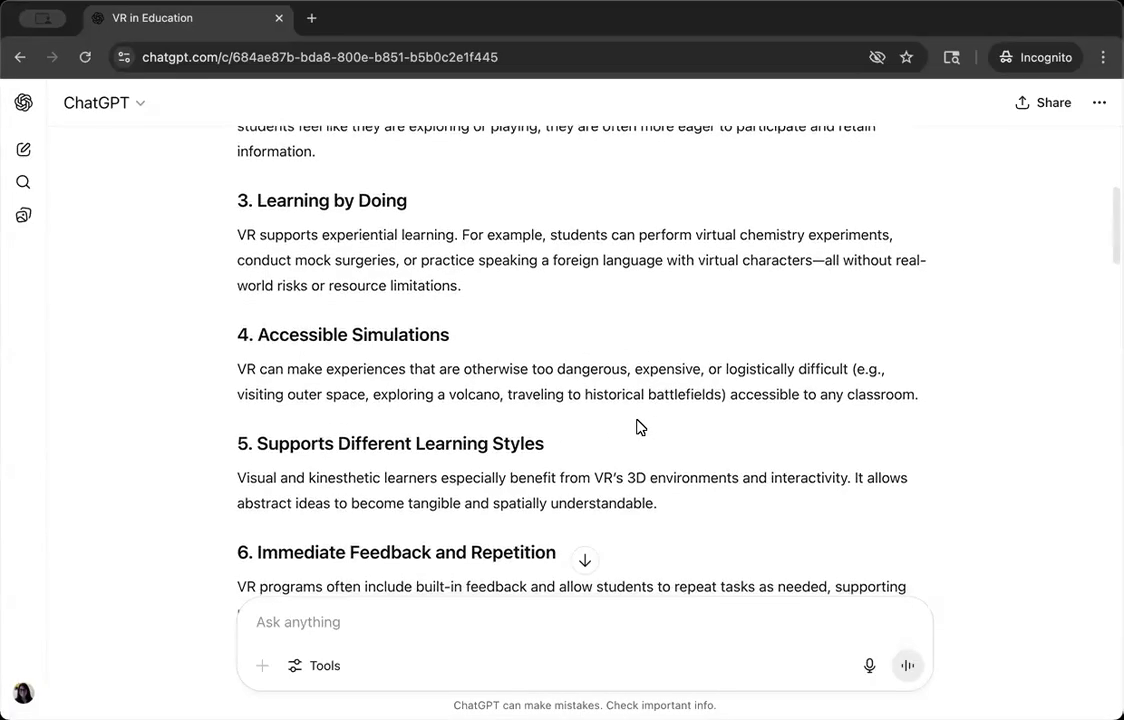
scroll("down", 3)
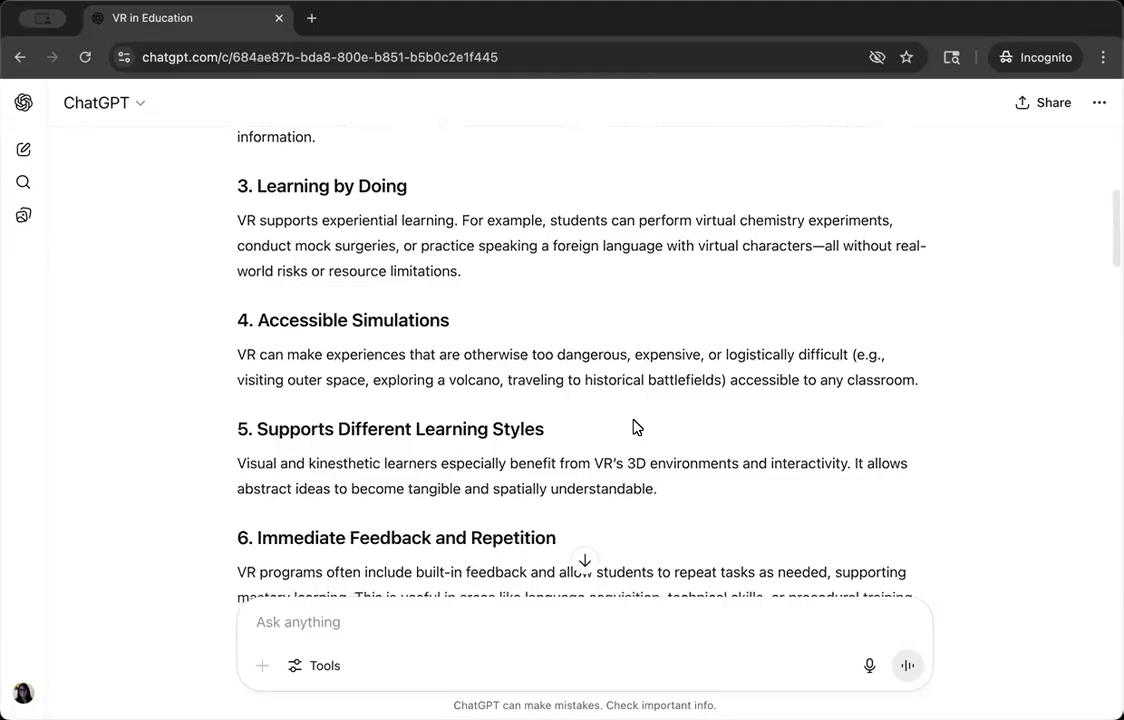
scroll("down", 3)
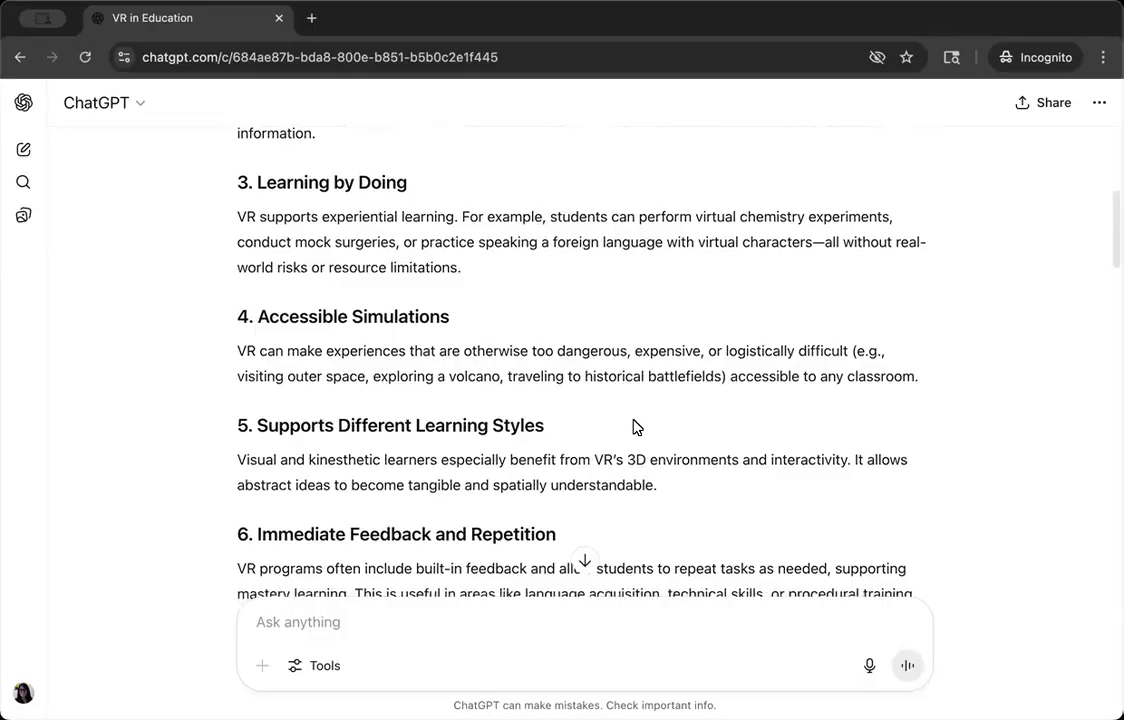
mouse_move(664, 436)
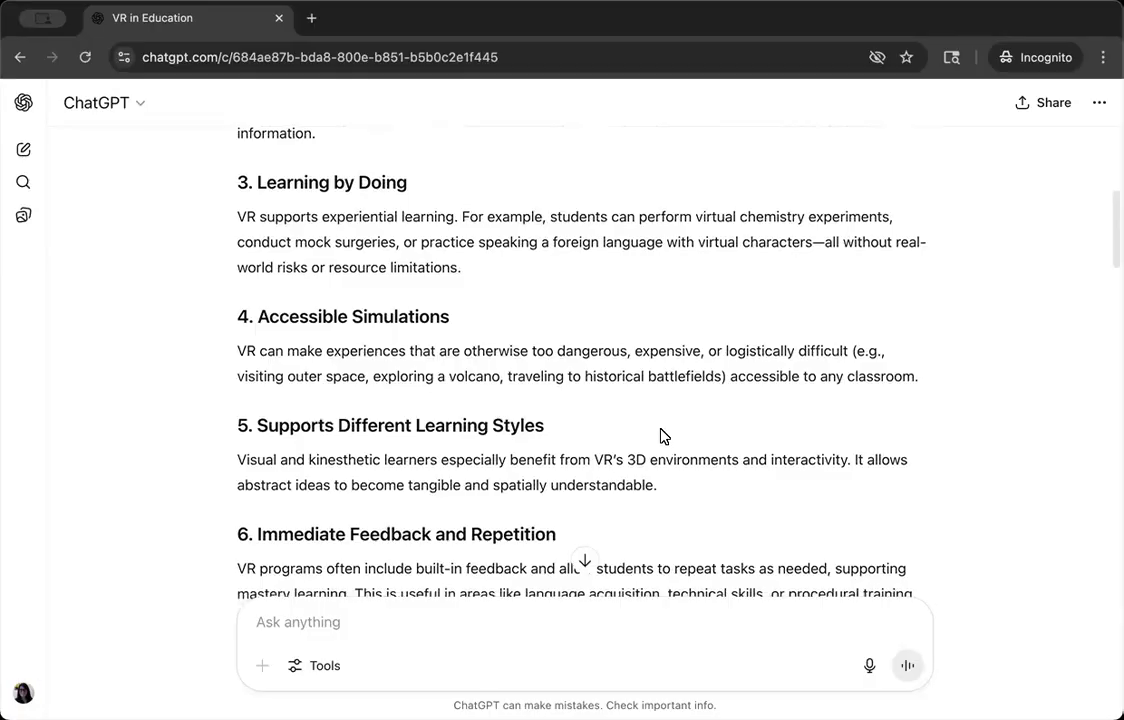
mouse_move(660, 437)
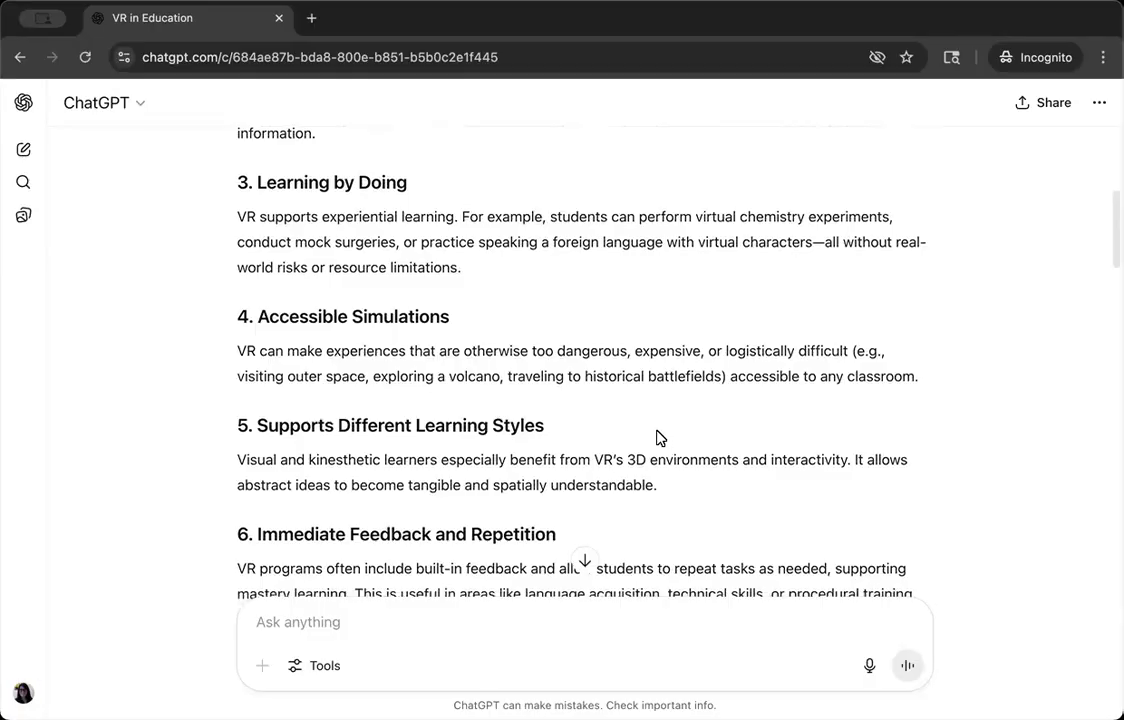
scroll("down", 3)
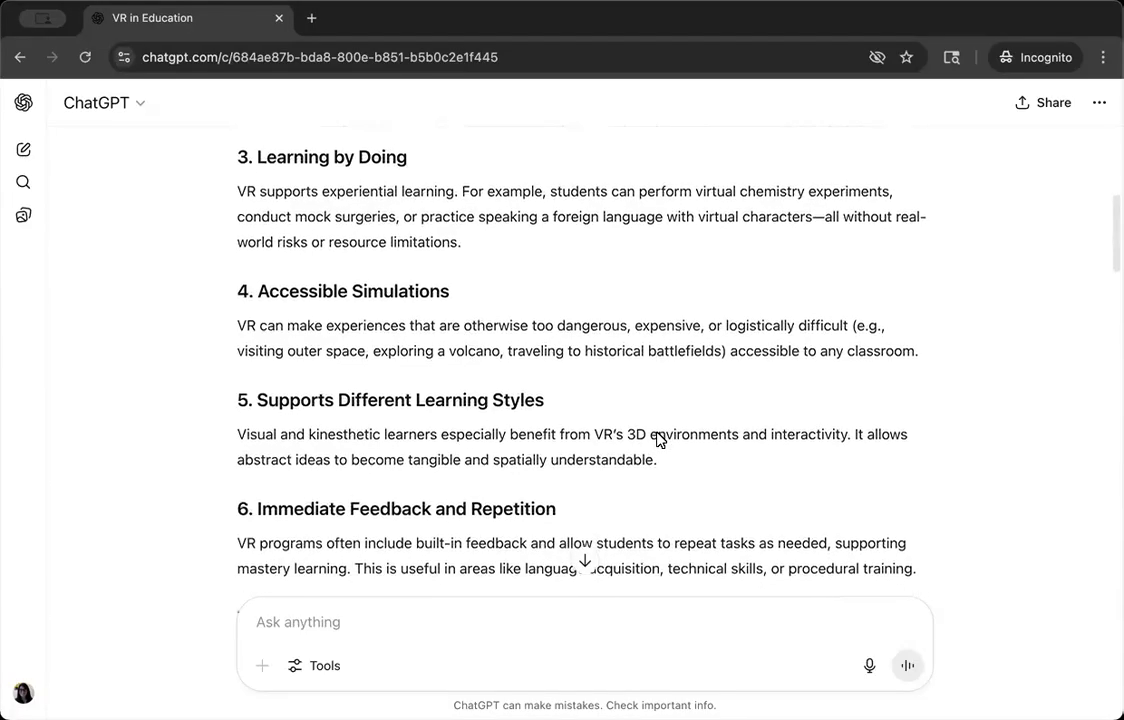
scroll("down", 3)
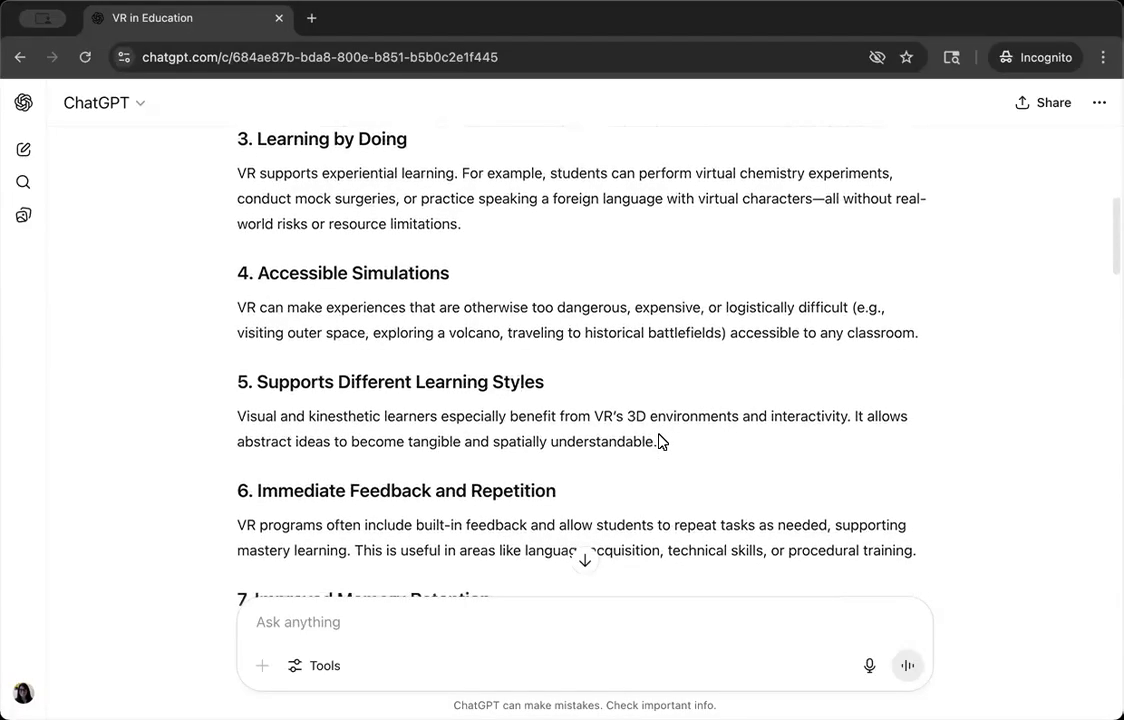
scroll("down", 3)
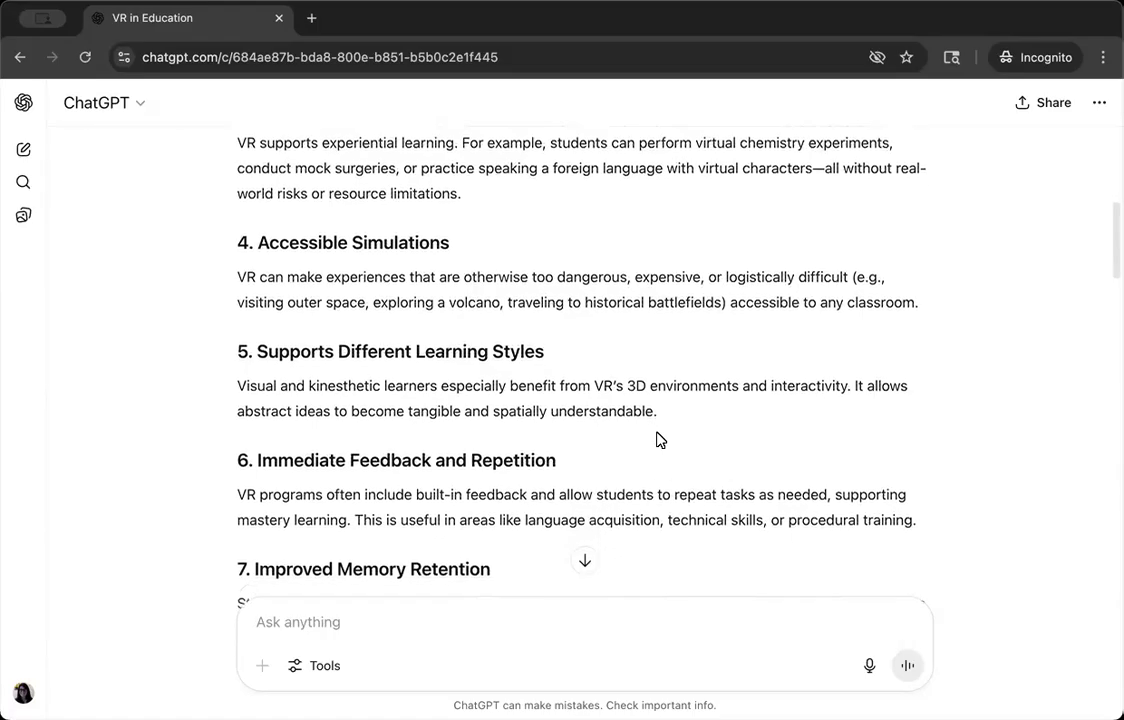
scroll("down", 3)
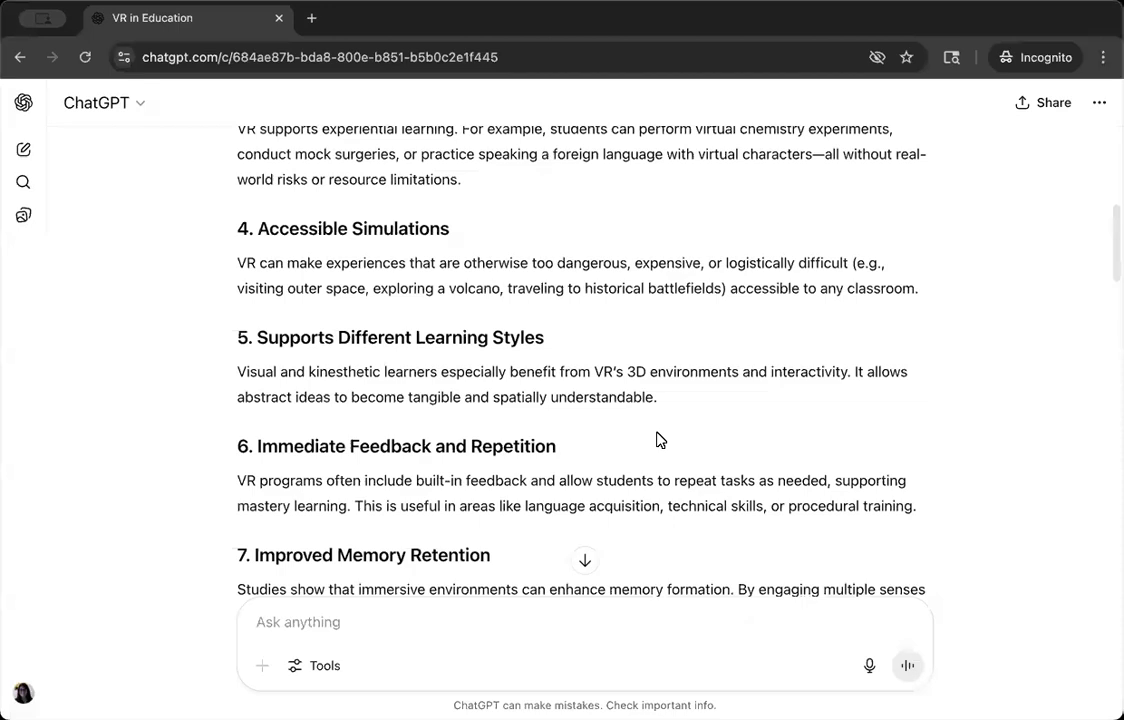
scroll("down", 3)
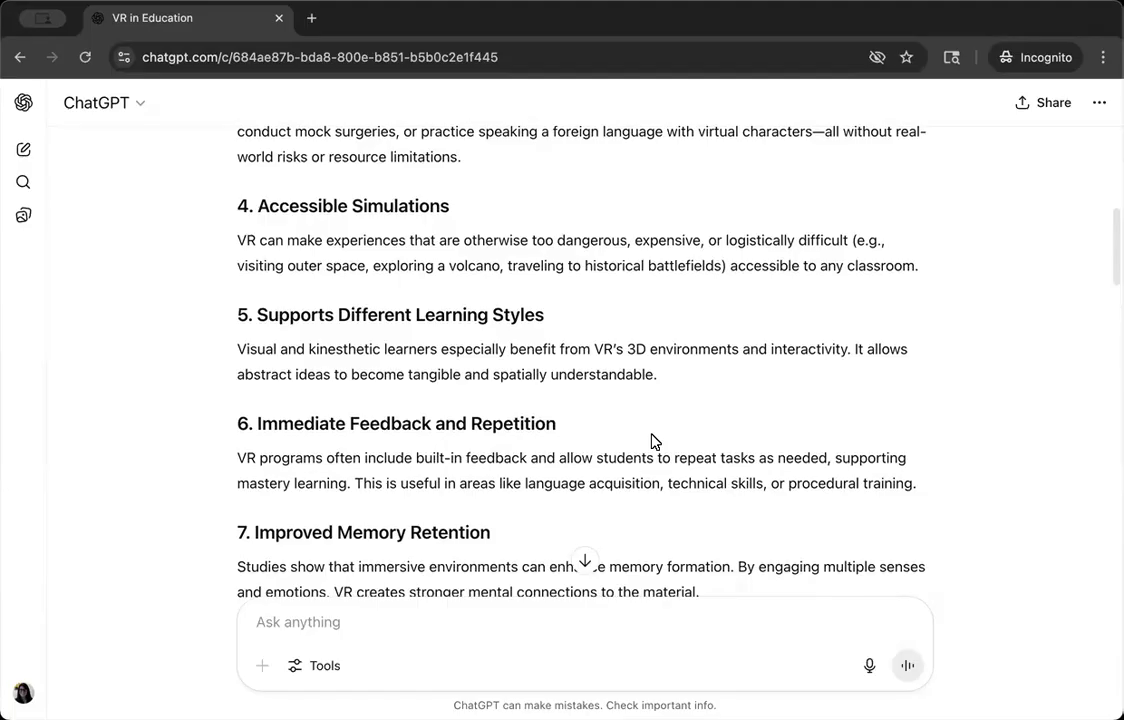
scroll("down", 3)
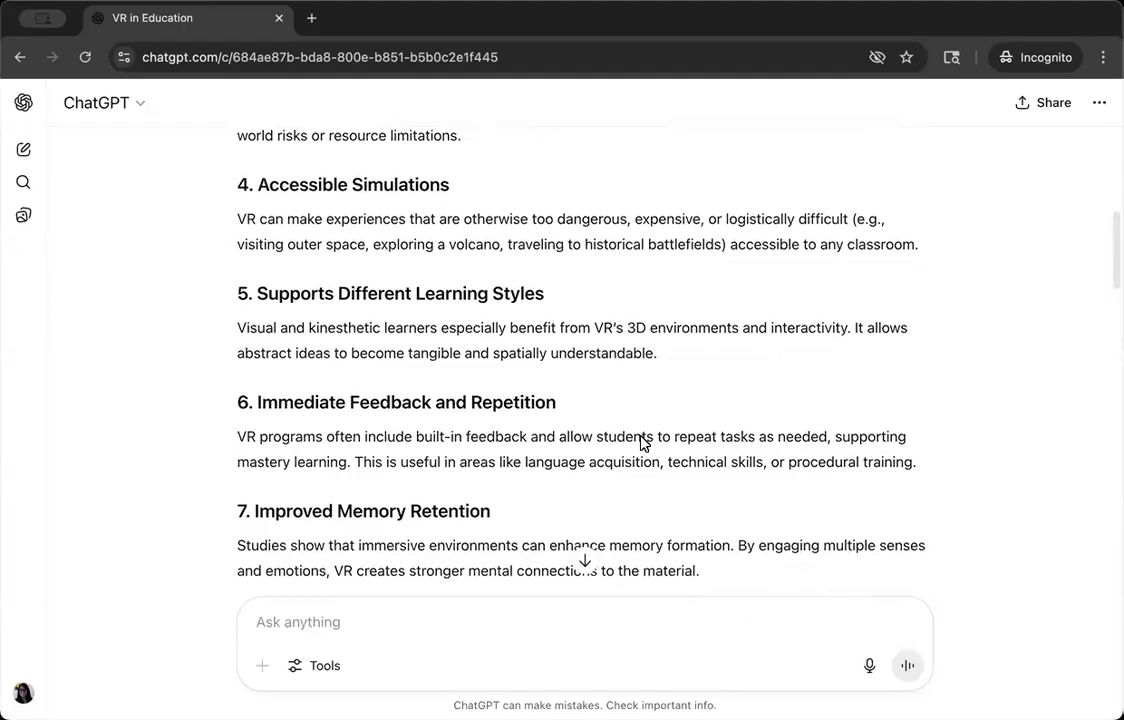
scroll("down", 3)
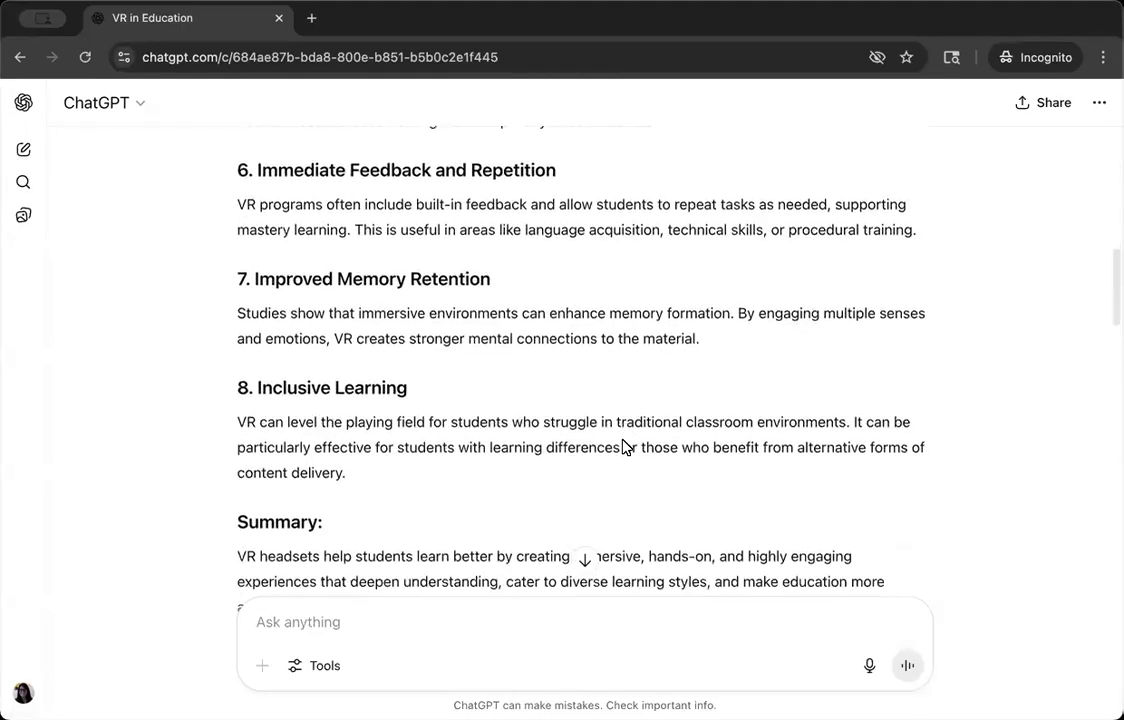
scroll("down", 3)
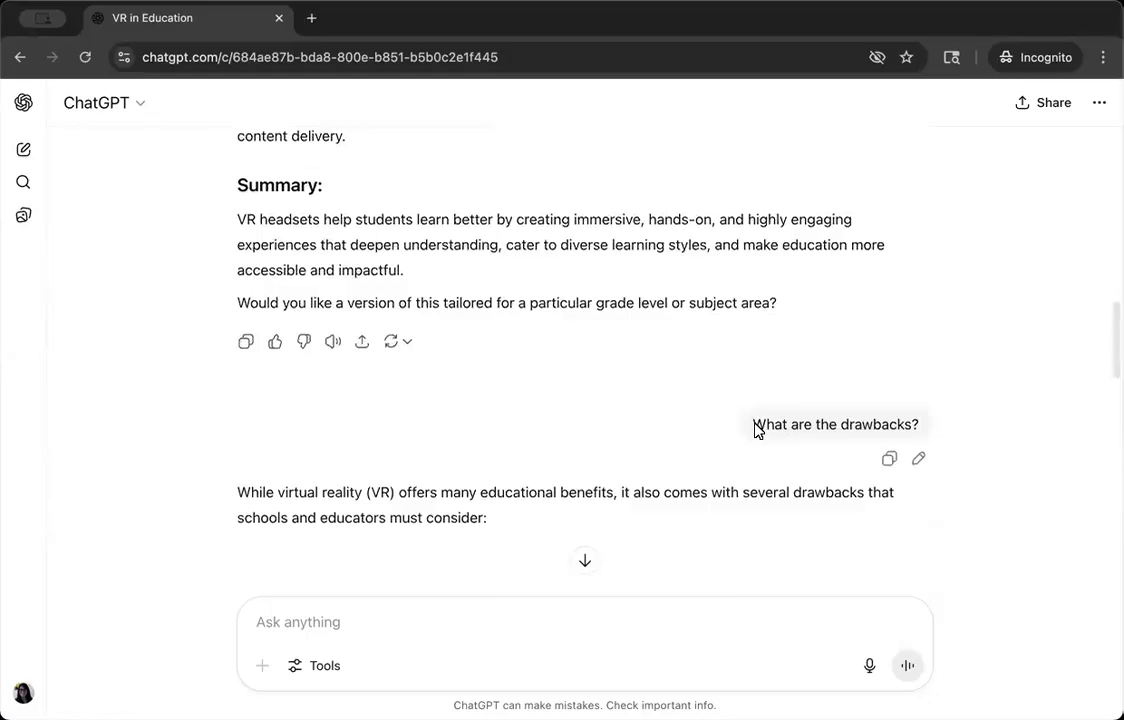
mouse_move(947, 426)
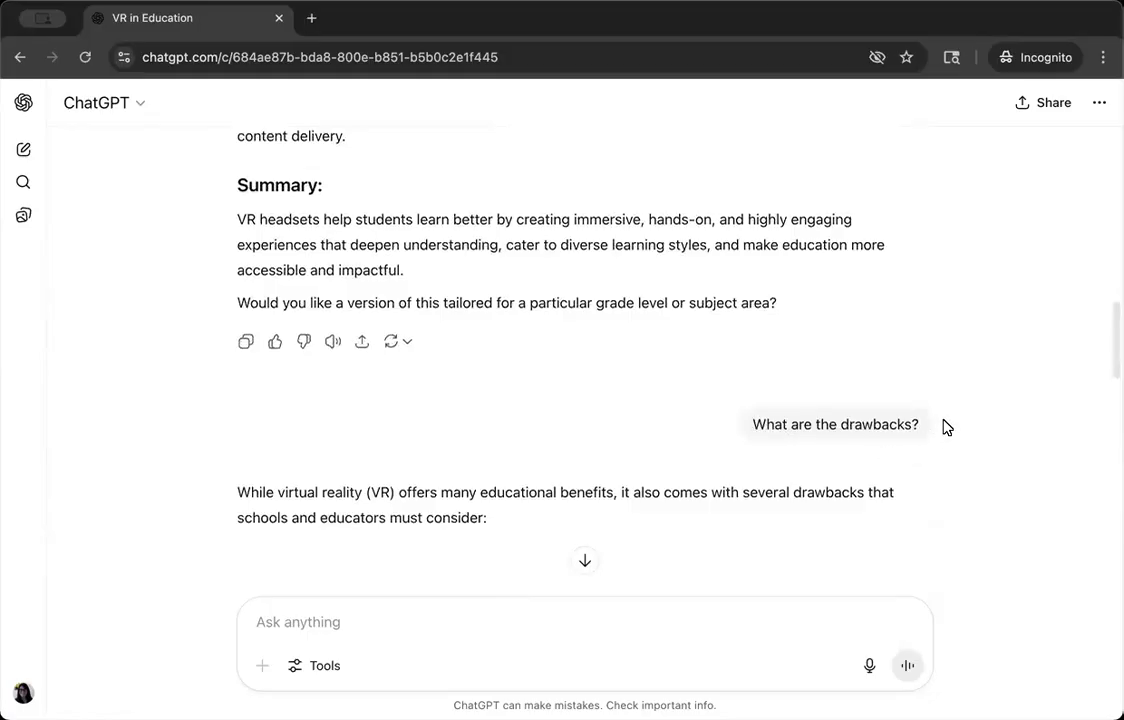
mouse_move(540, 360)
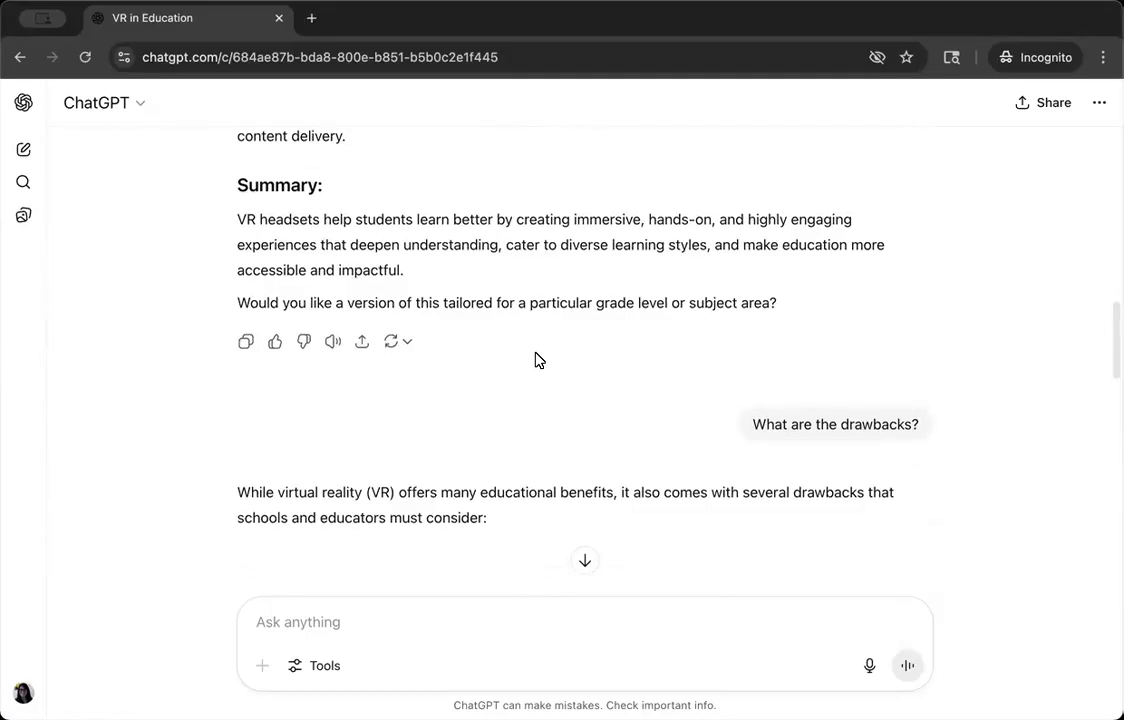
scroll("down", 3)
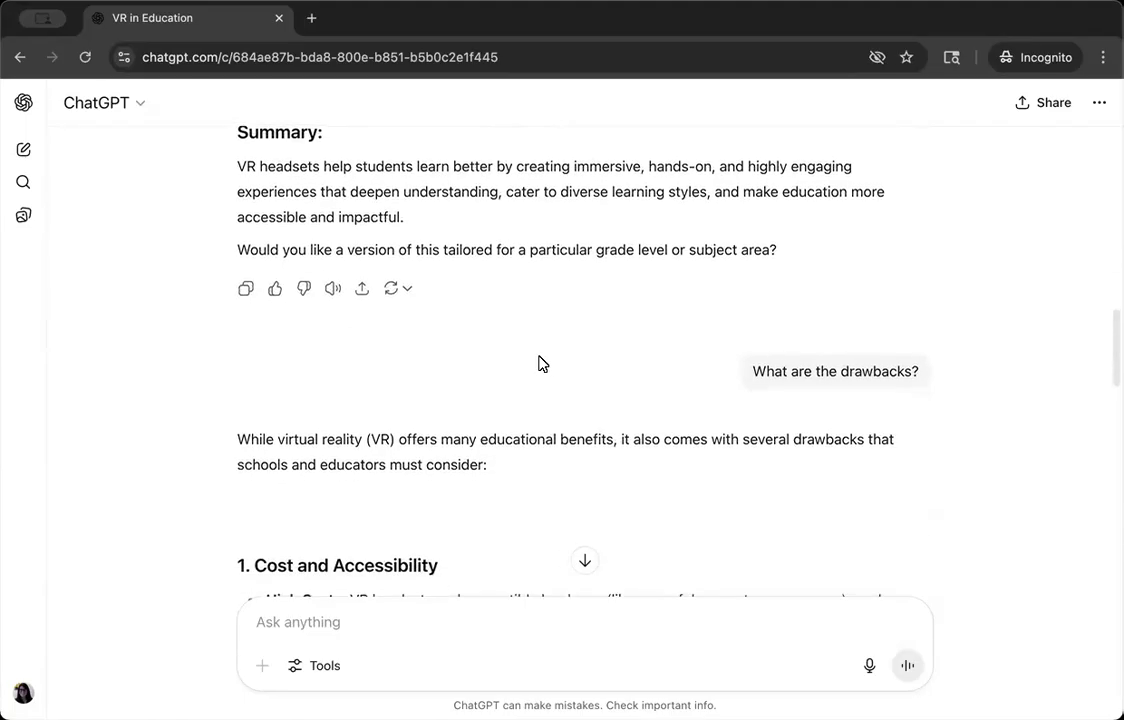
scroll("down", 3)
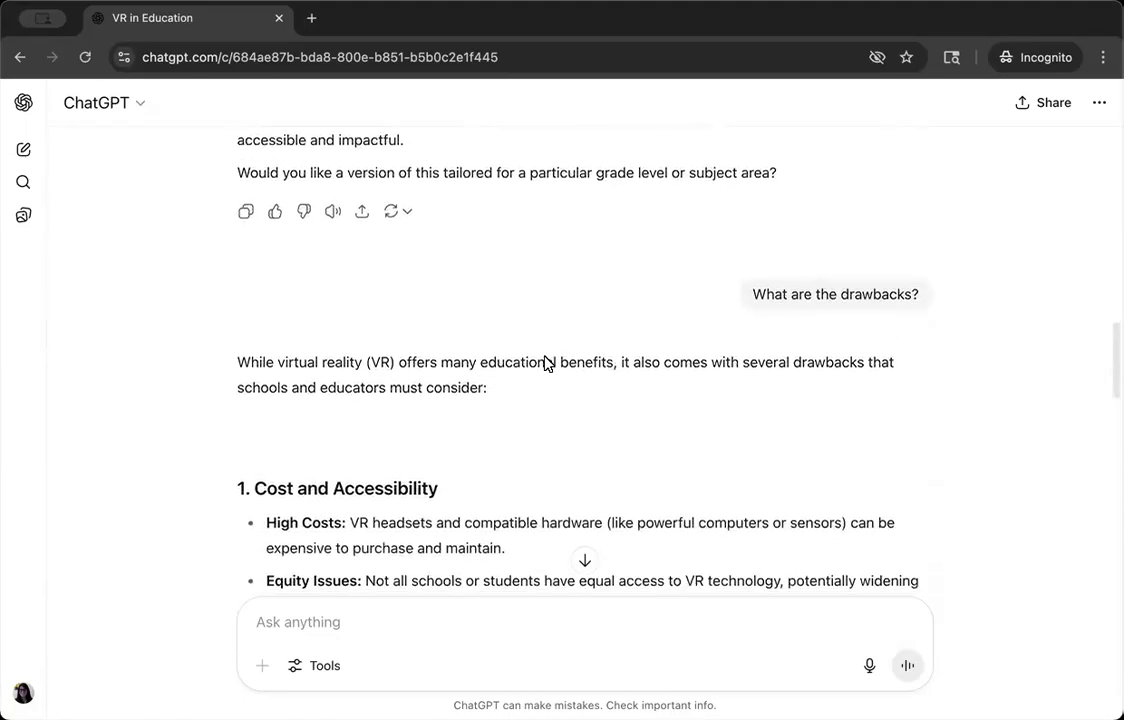
scroll("down", 3)
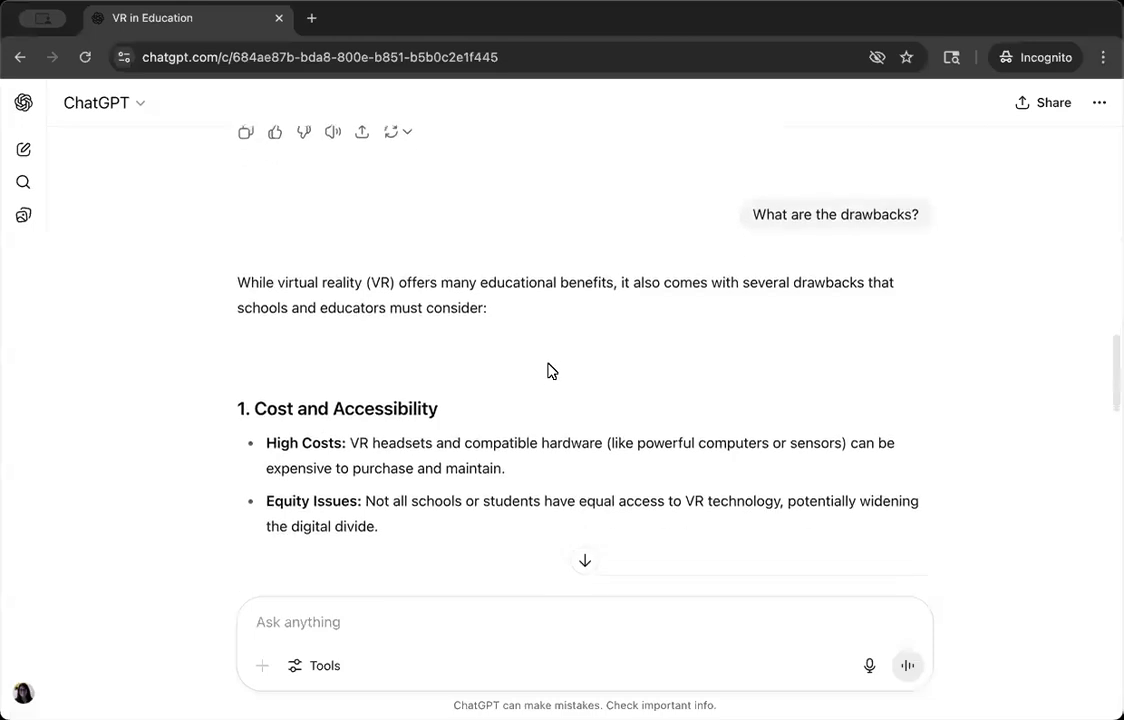
scroll("down", 3)
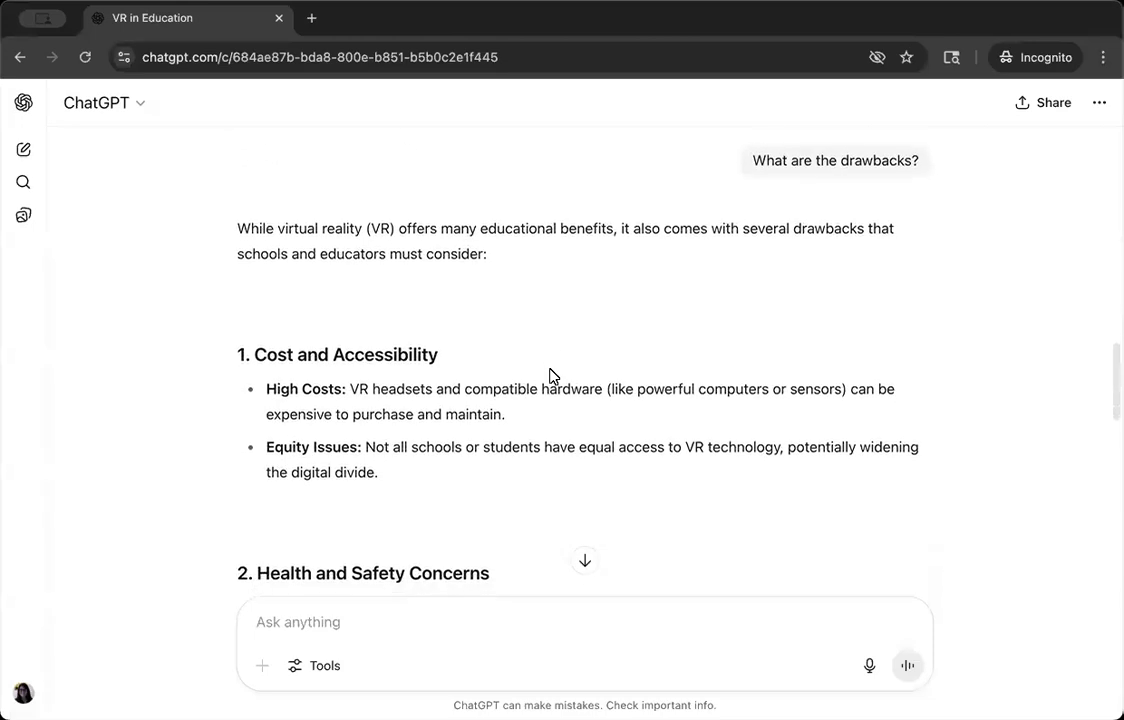
scroll("down", 3)
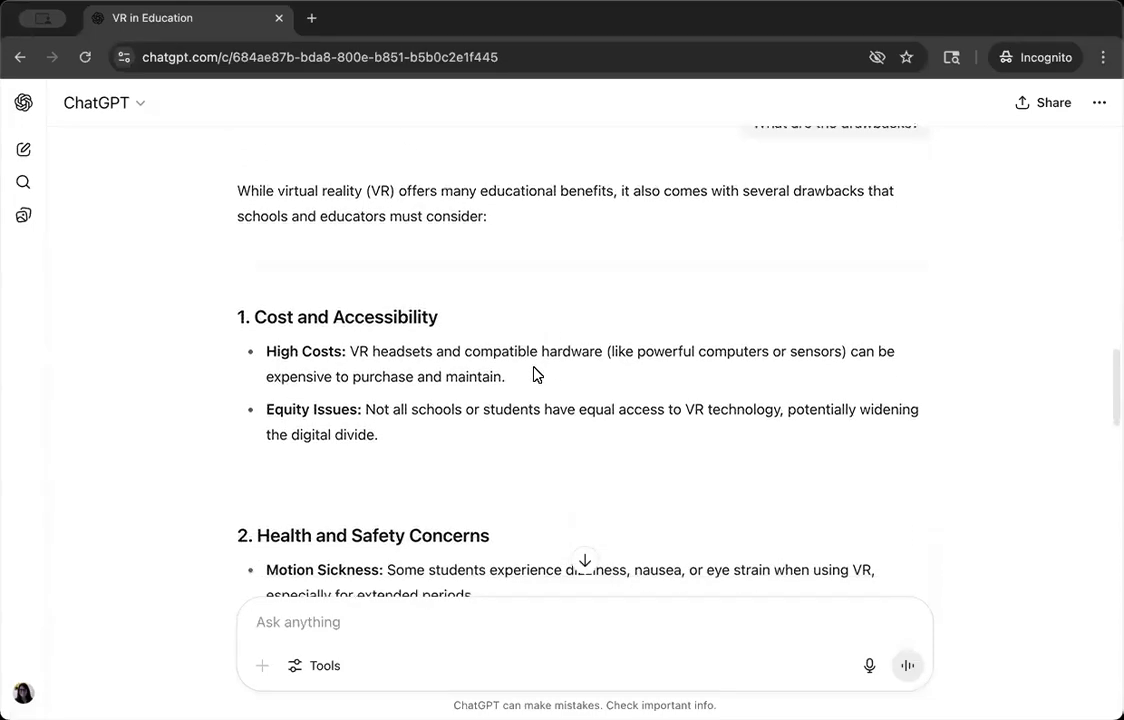
scroll("down", 3)
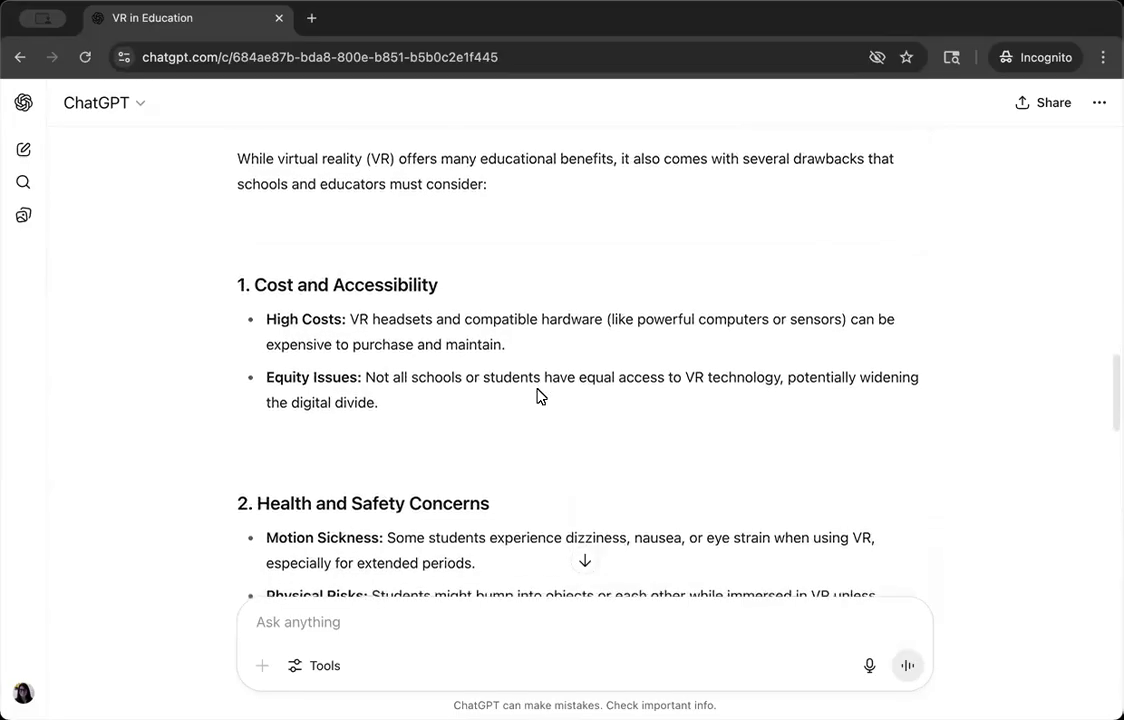
scroll("down", 3)
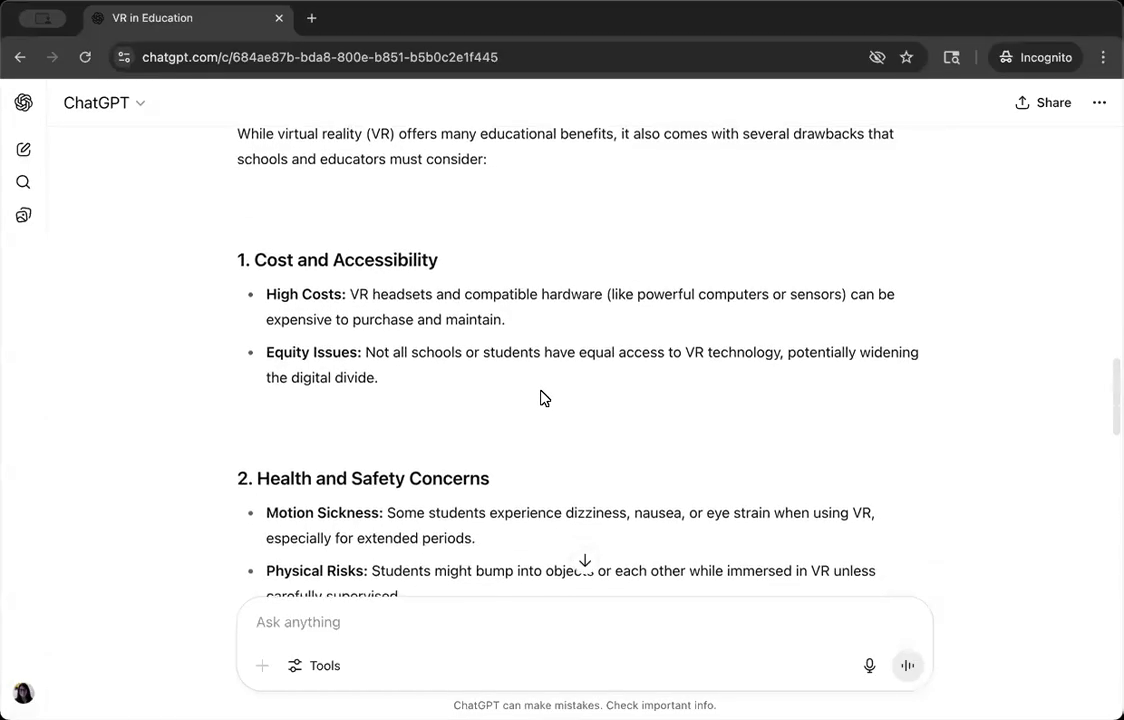
scroll("down", 3)
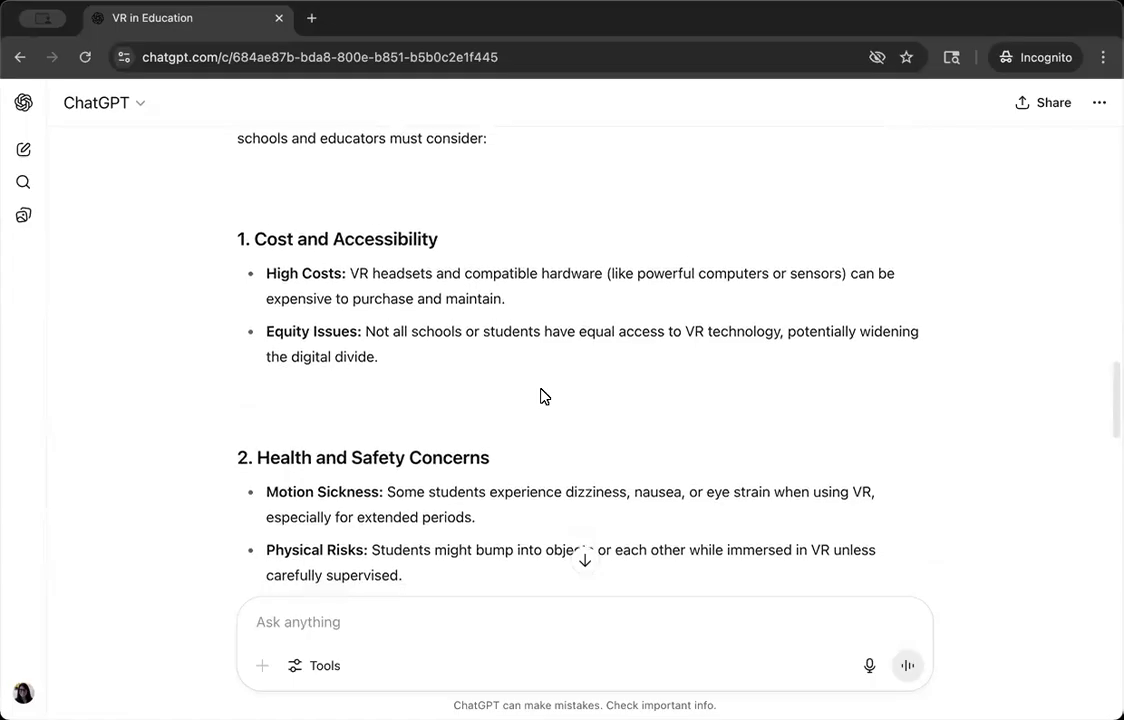
scroll("down", 3)
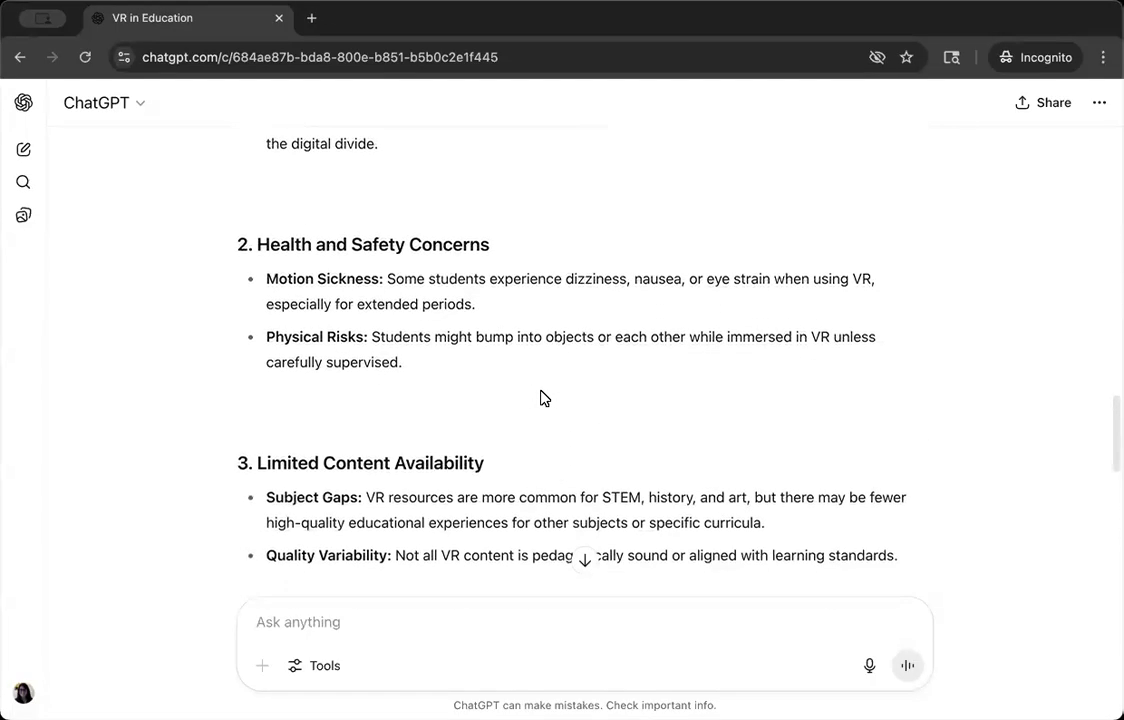
scroll("down", 3)
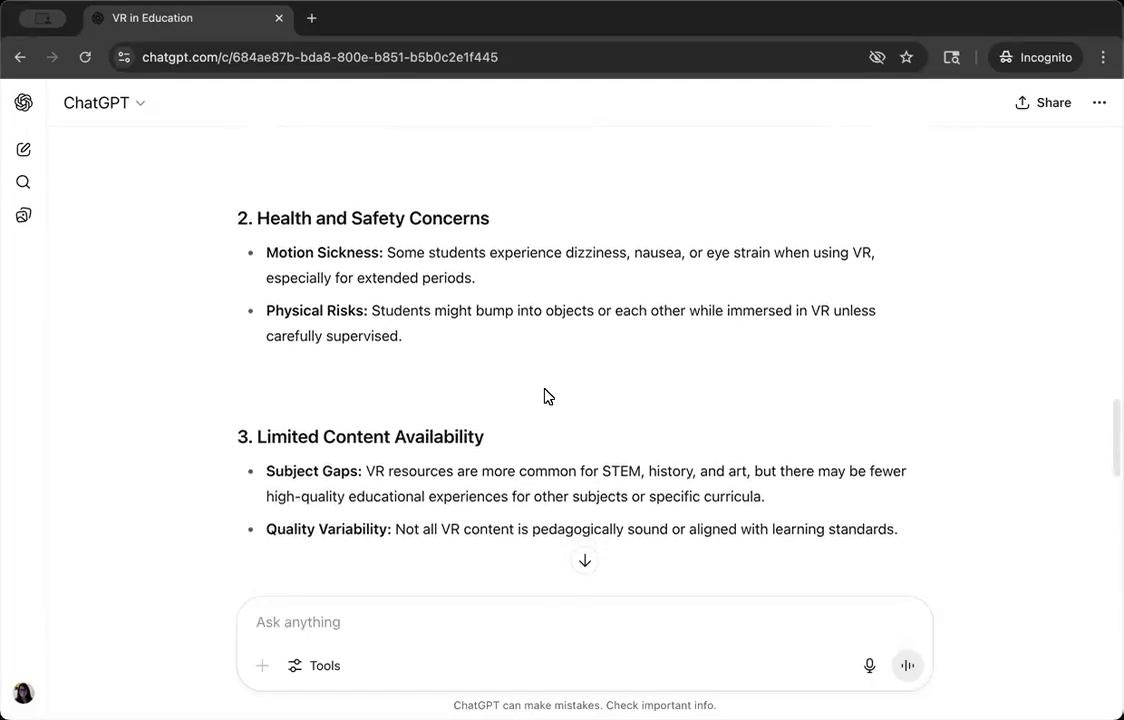
scroll("down", 3)
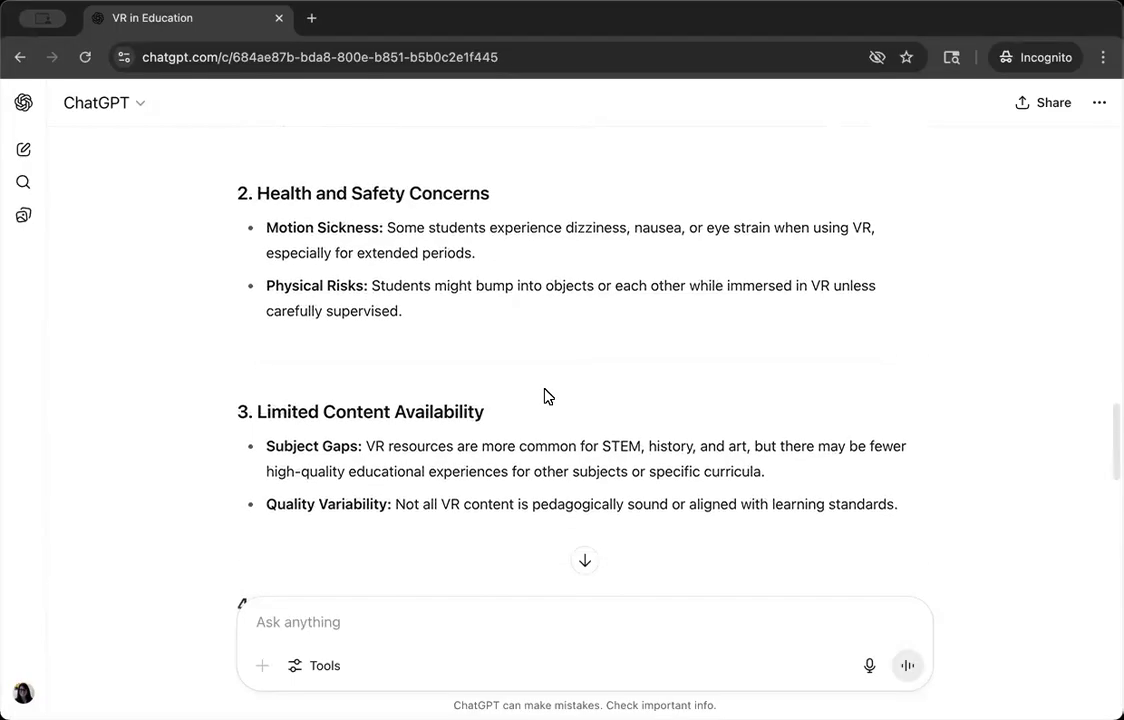
scroll("down", 3)
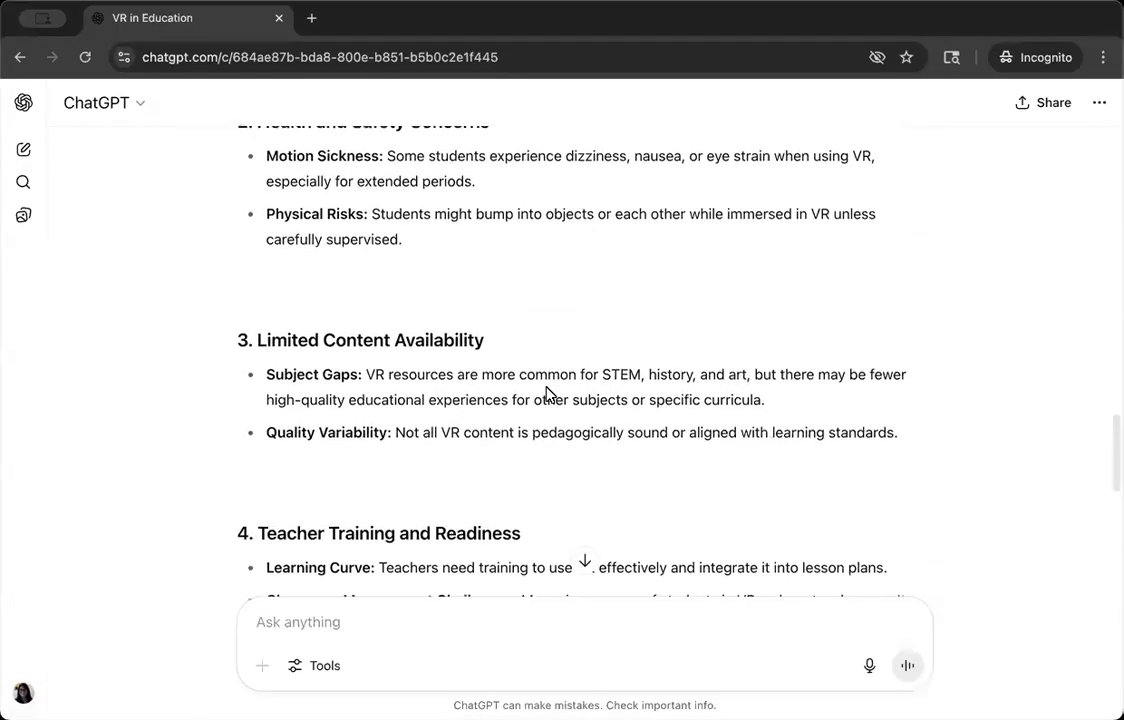
scroll("down", 3)
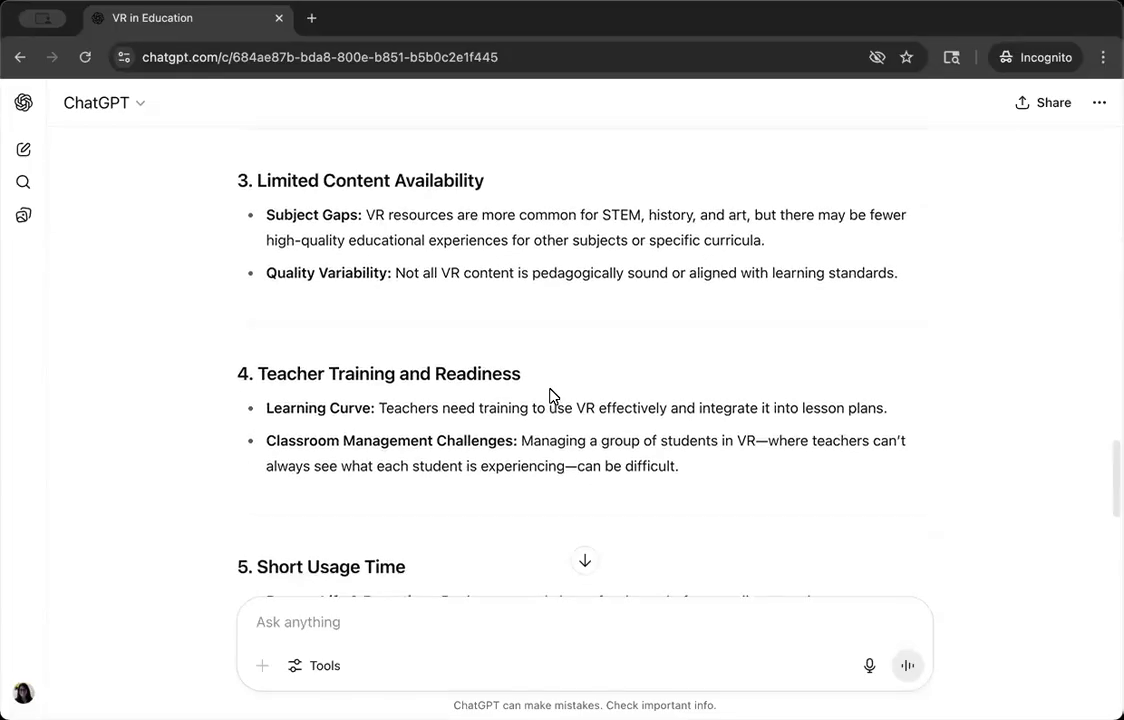
scroll("down", 3)
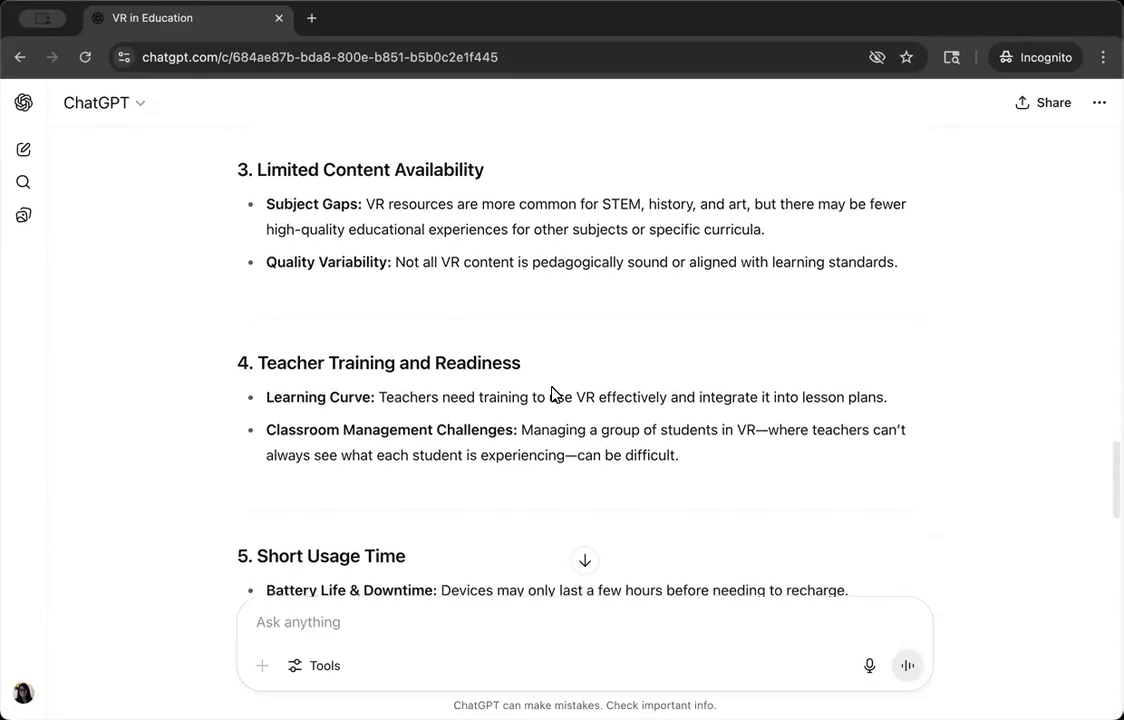
scroll("down", 3)
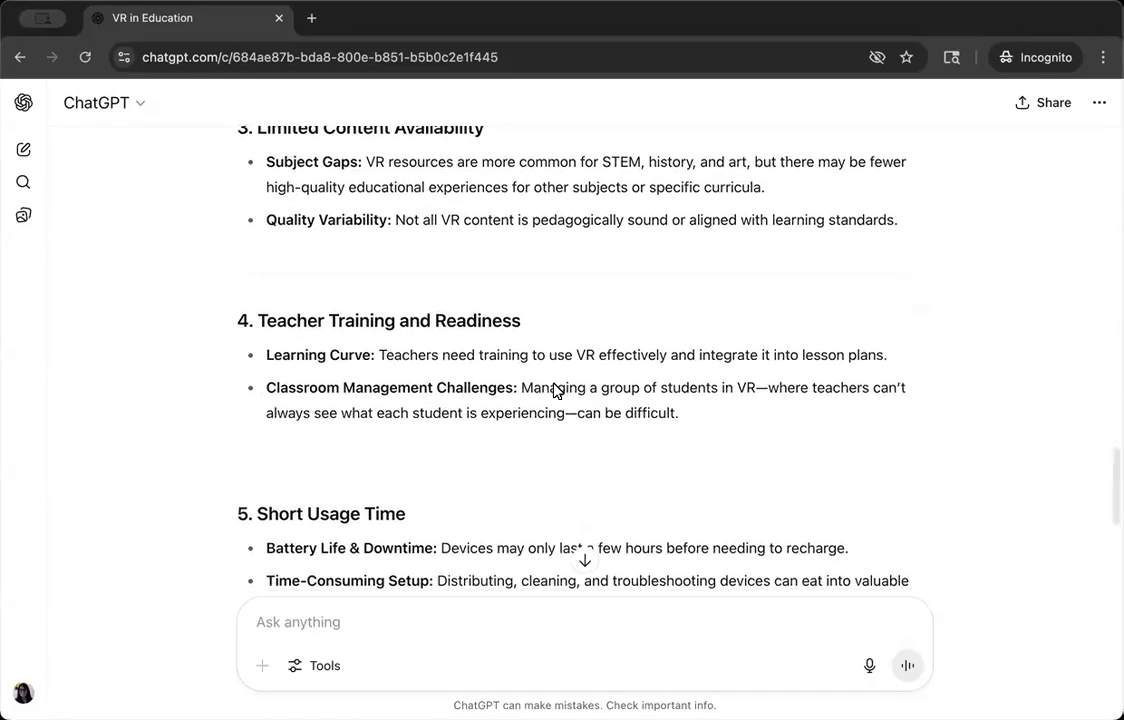
scroll("down", 3)
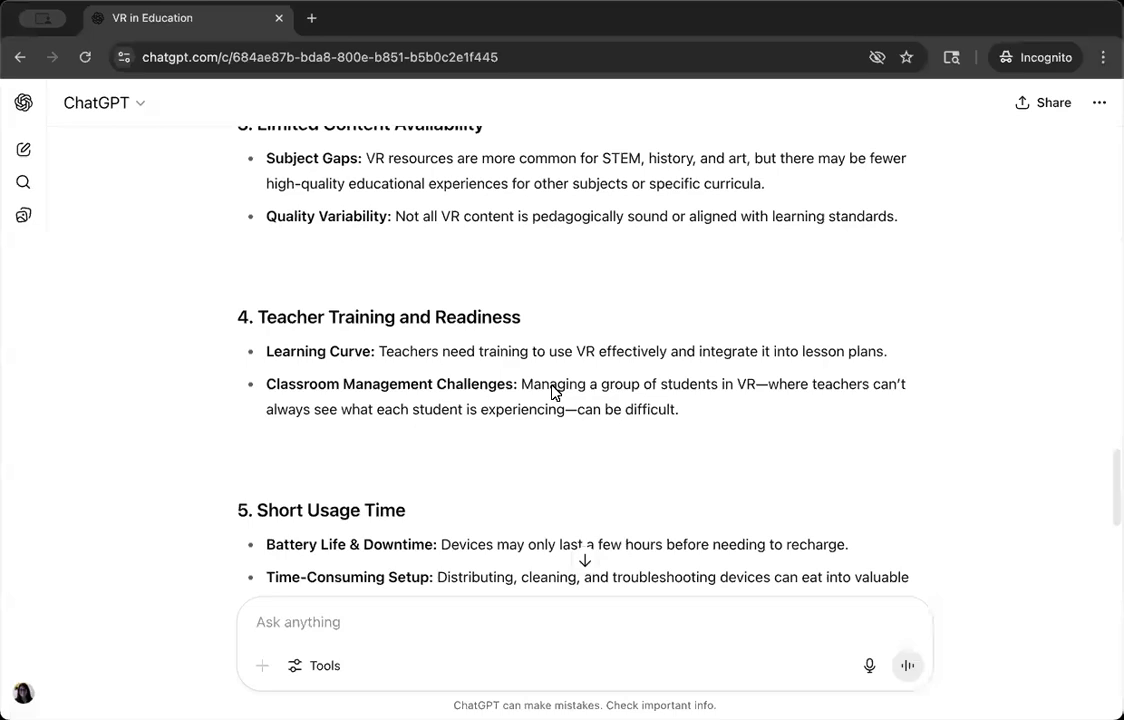
scroll("down", 3)
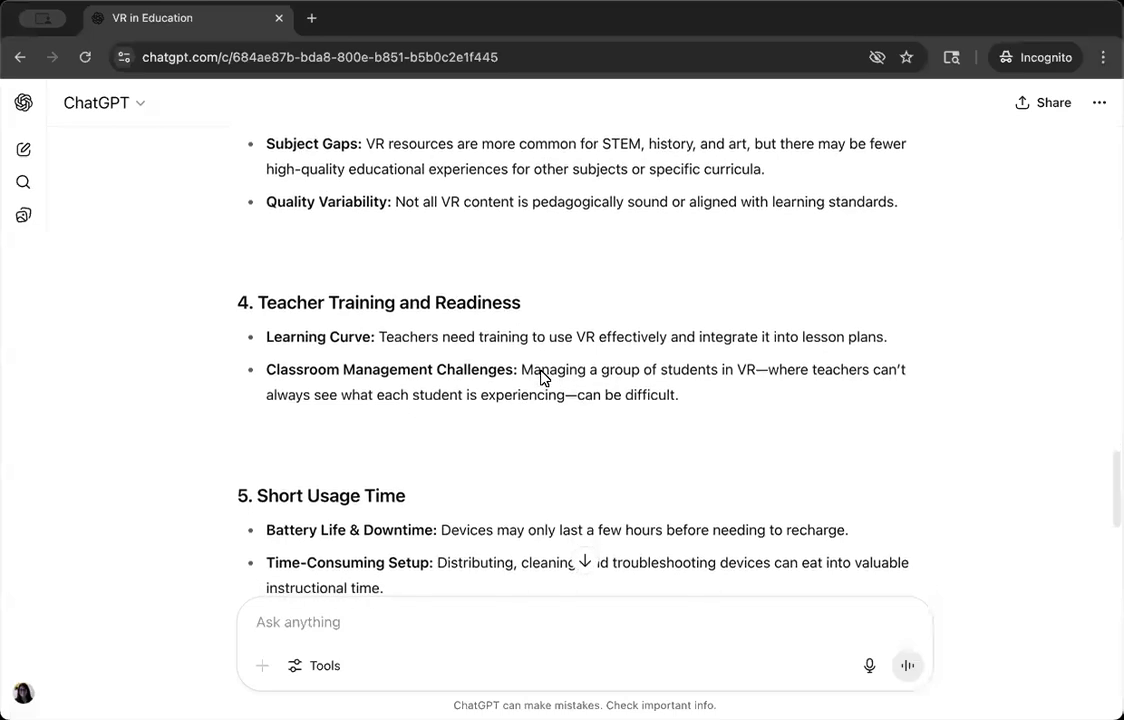
scroll("down", 3)
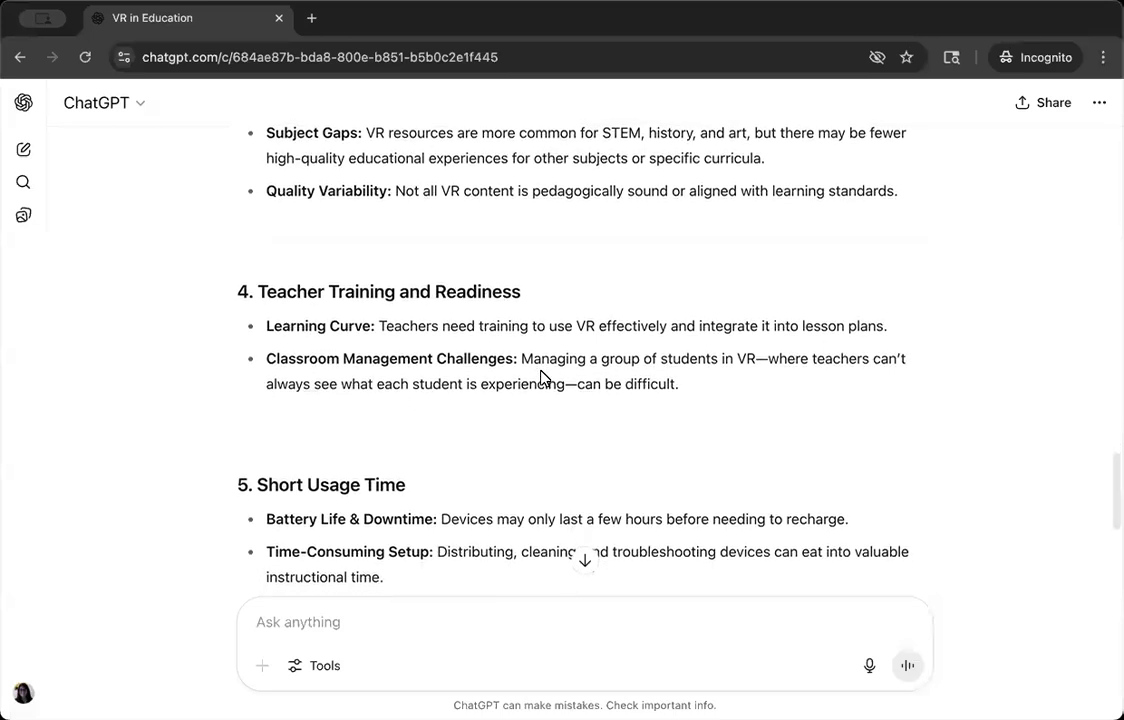
scroll("down", 3)
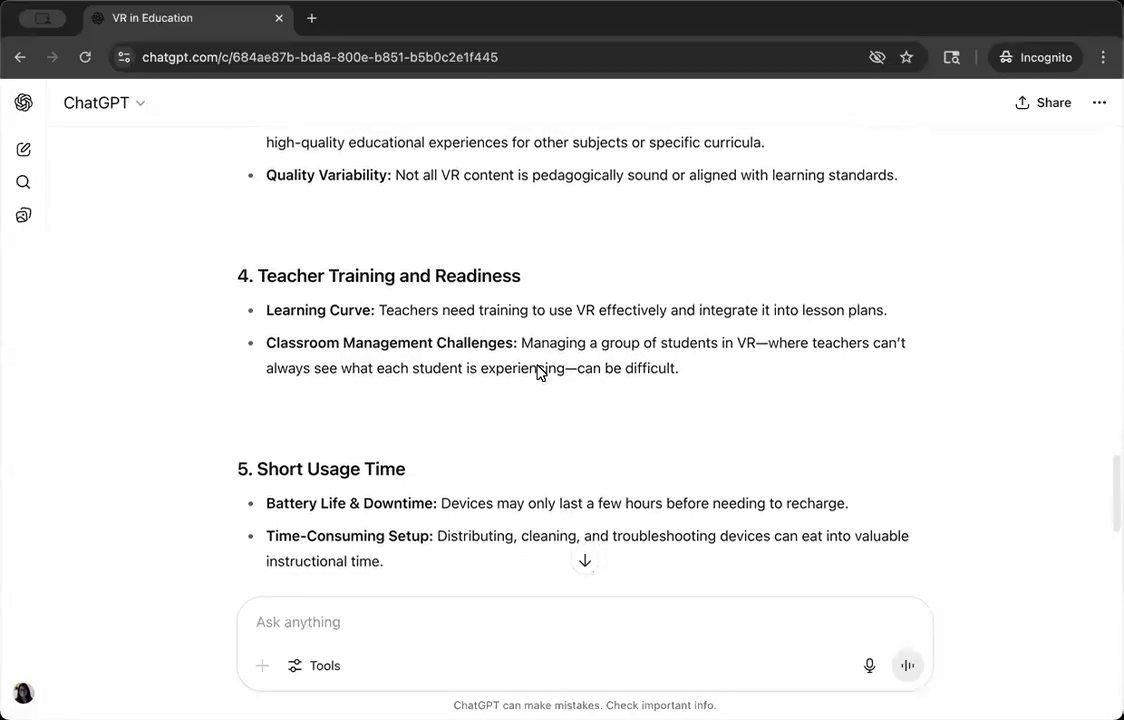
scroll("down", 3)
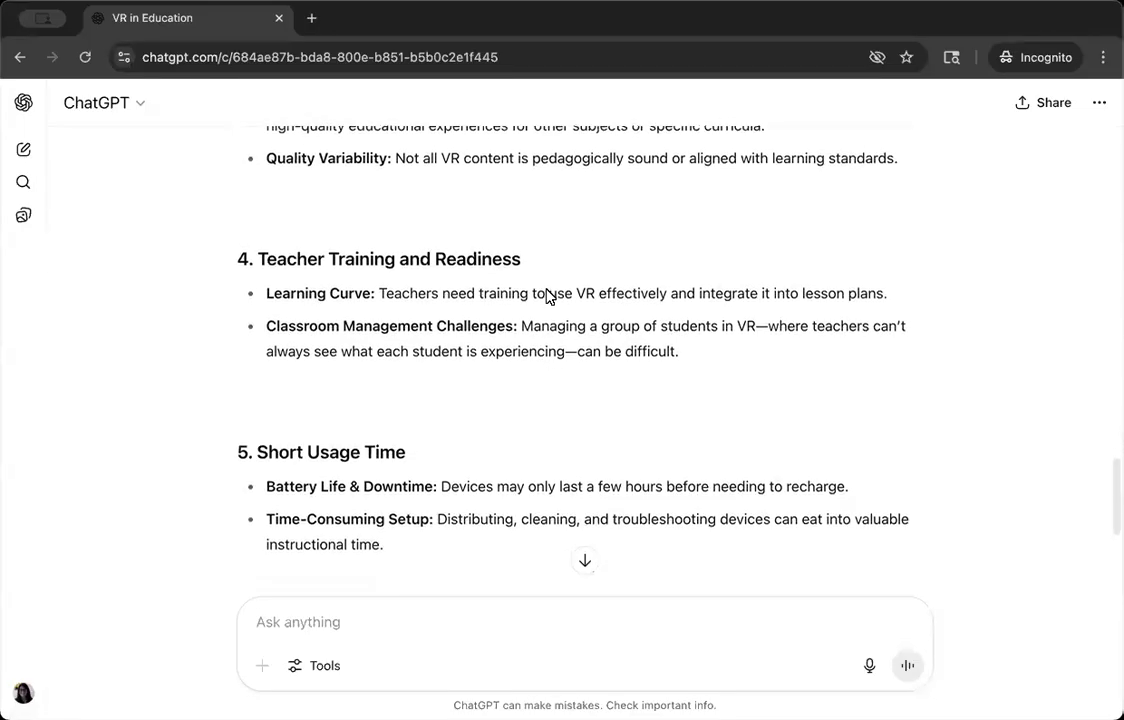
scroll("down", 3)
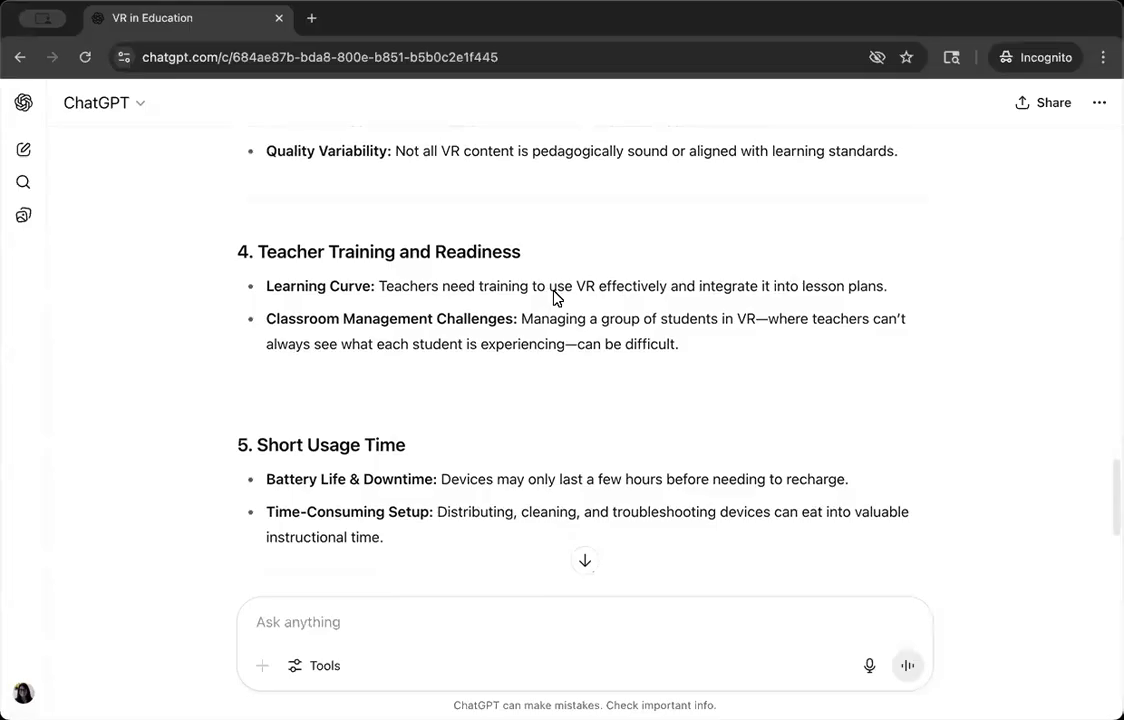
scroll("down", 3)
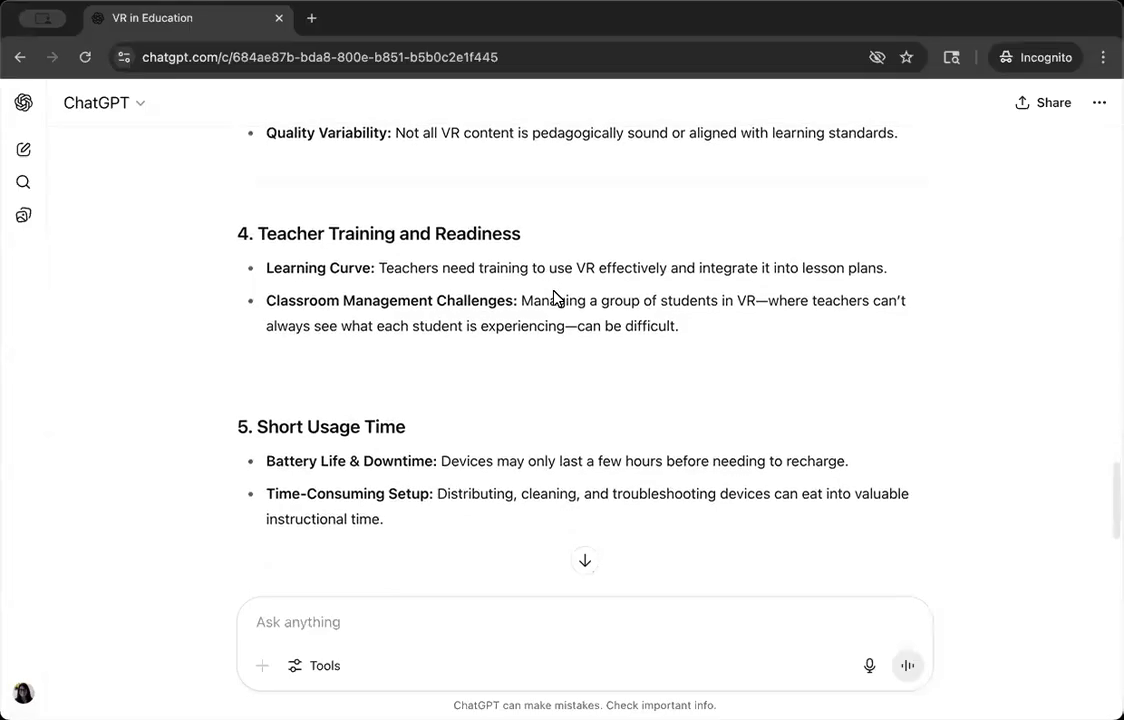
mouse_move(540, 283)
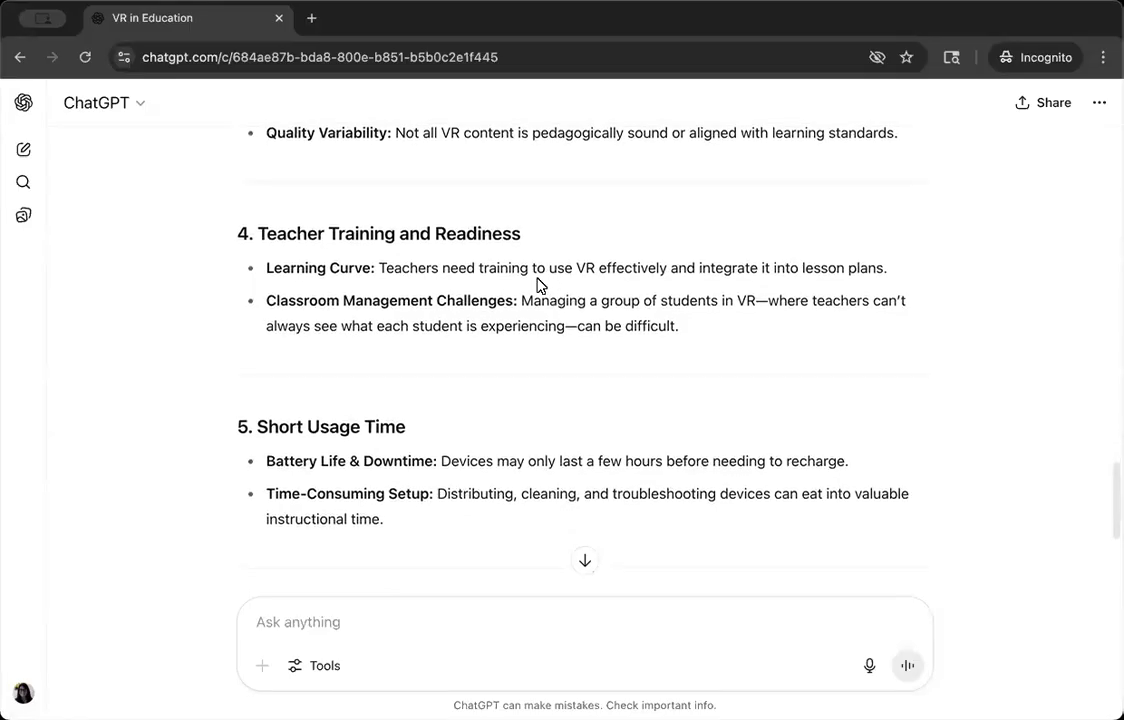
mouse_move(663, 238)
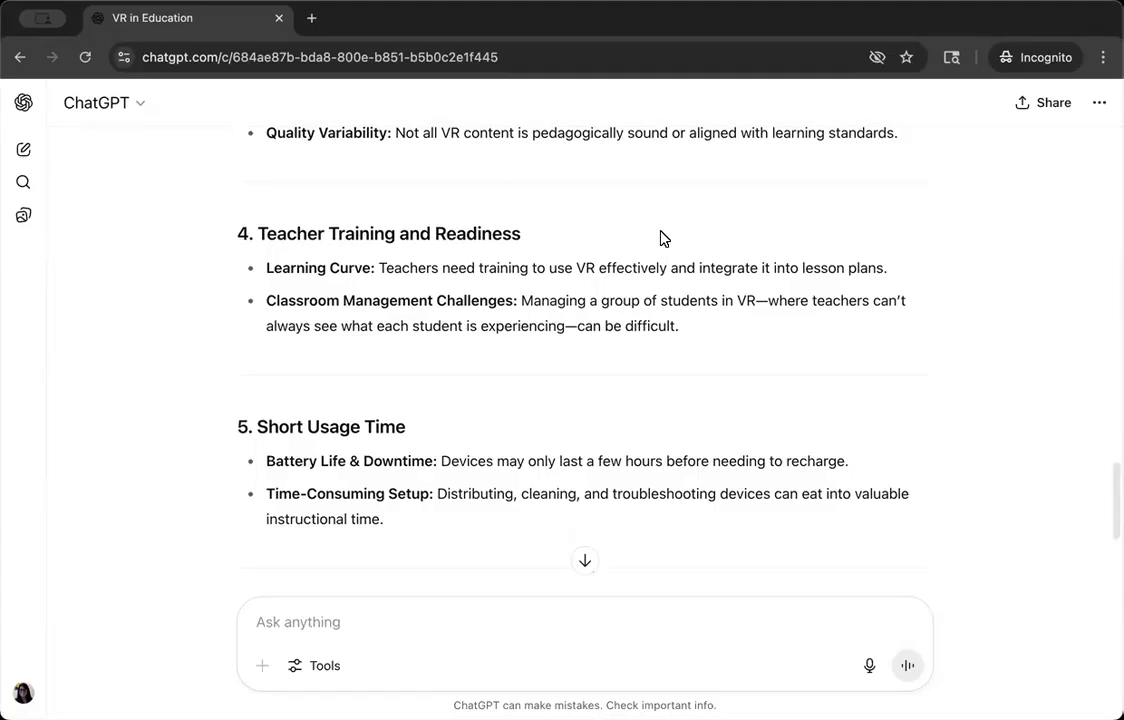
scroll("down", 3)
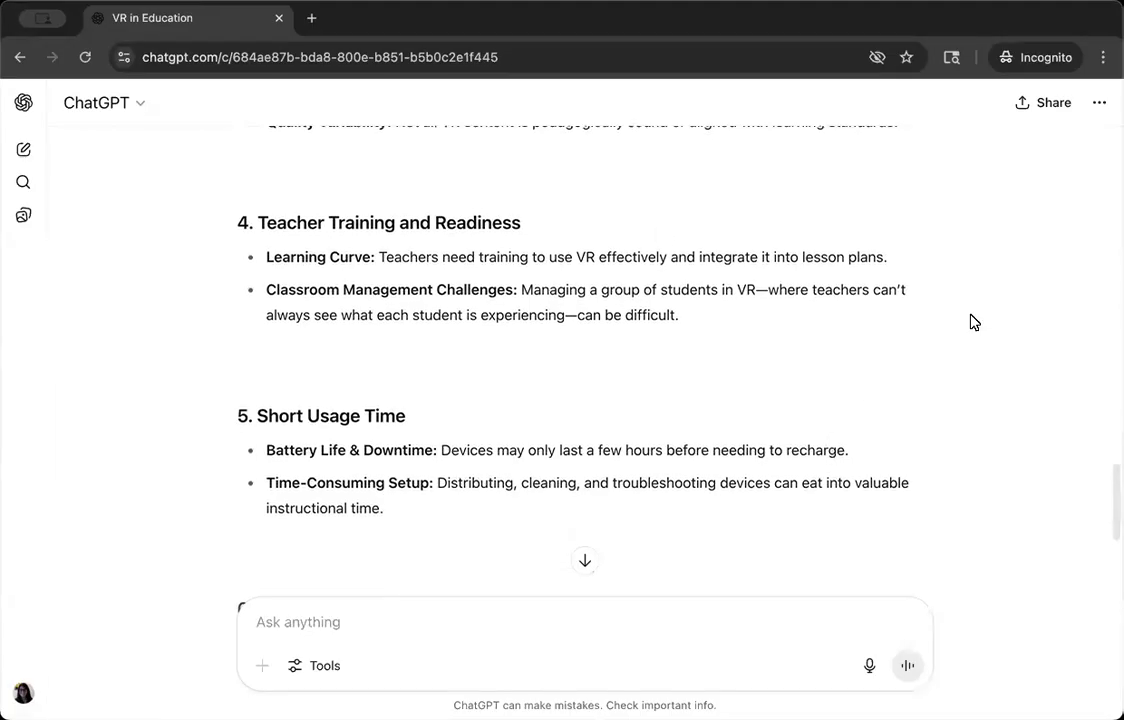